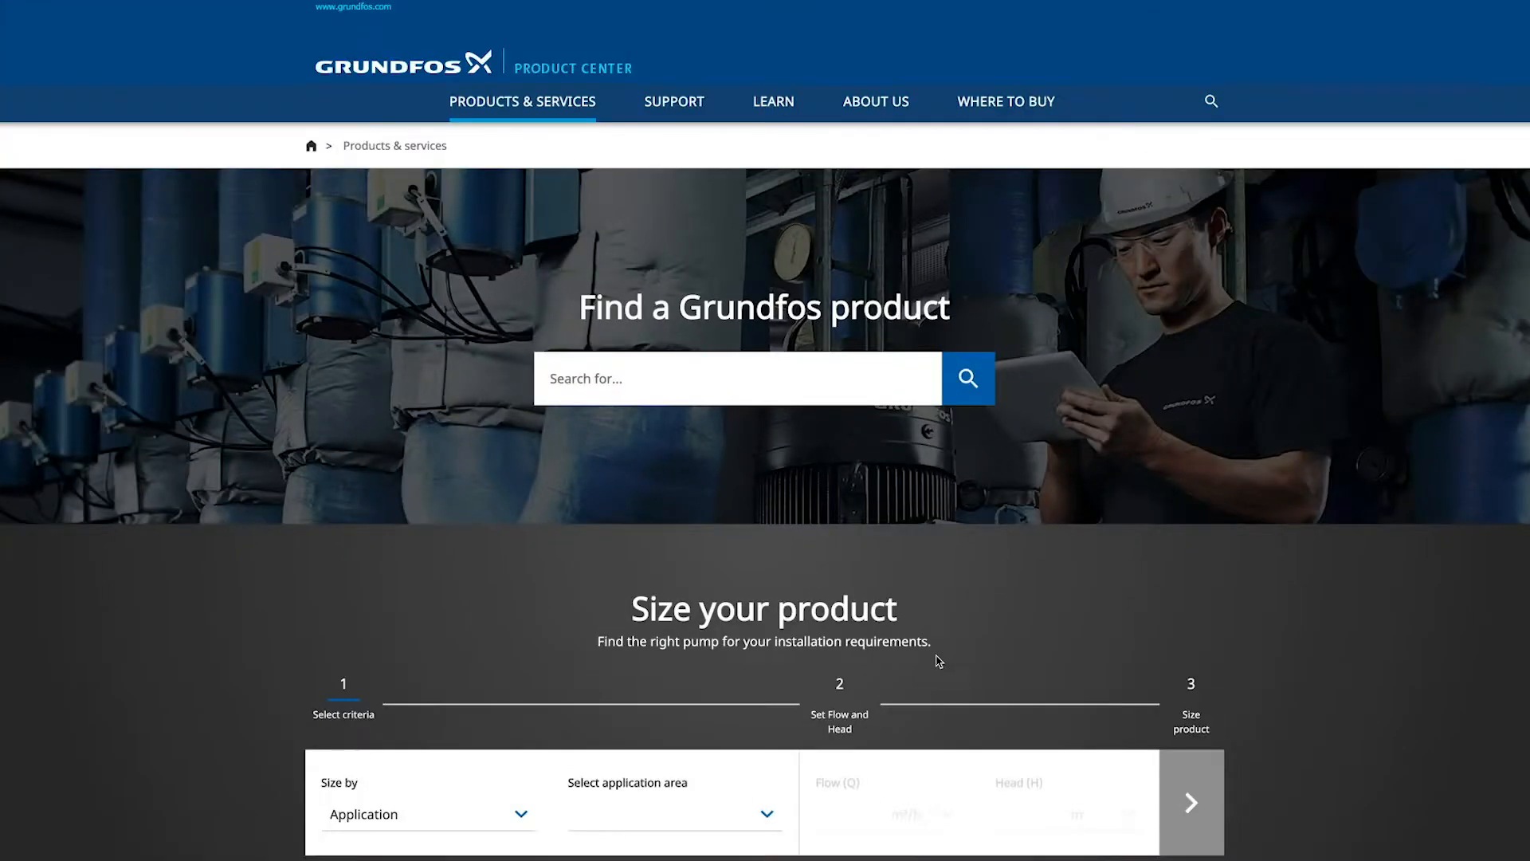
mouse_move(547, 801)
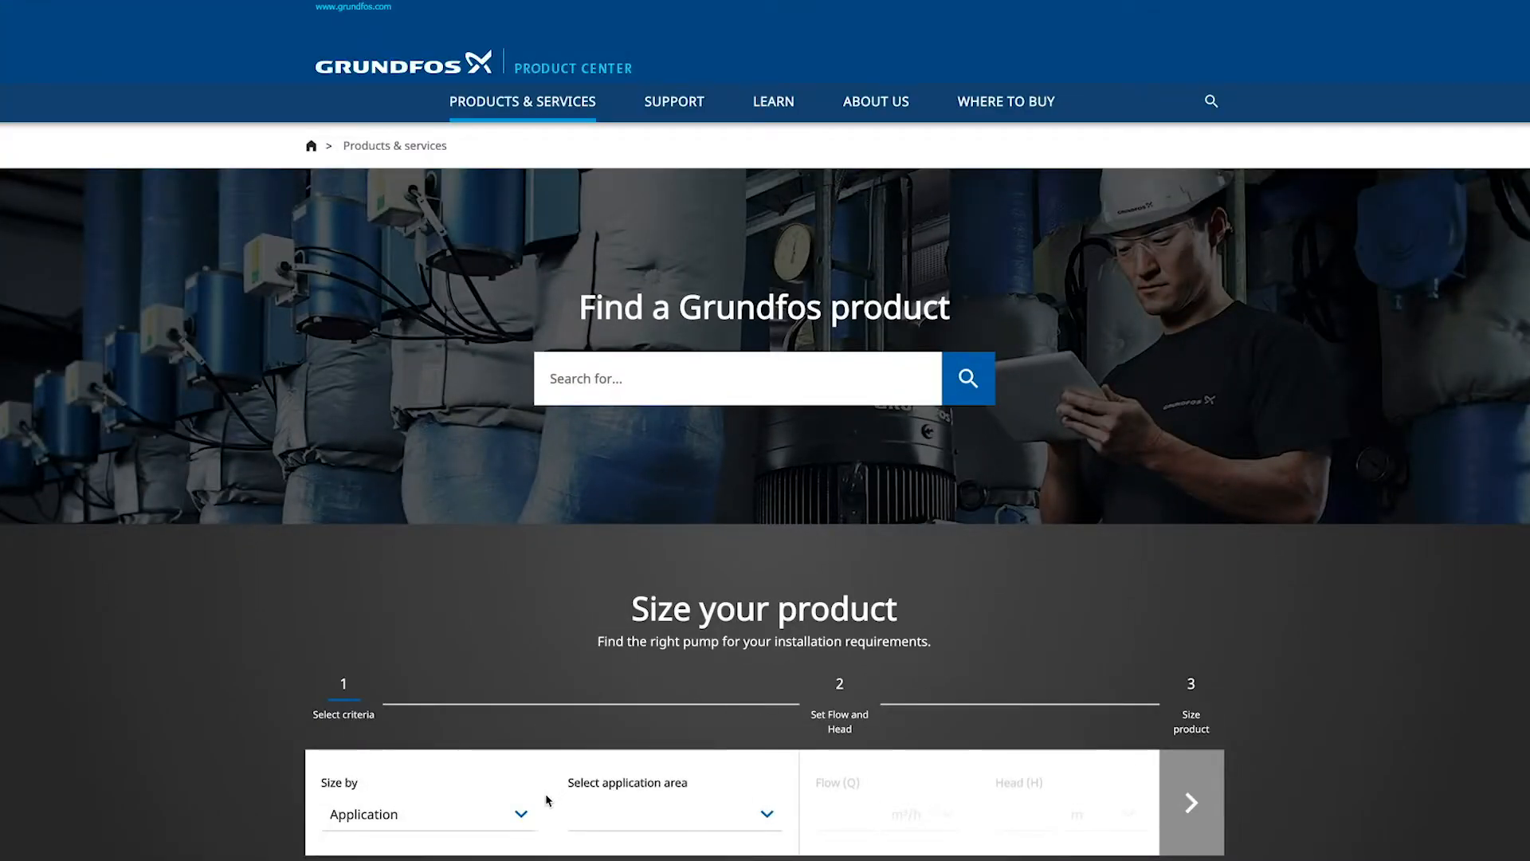
mouse_move(606, 823)
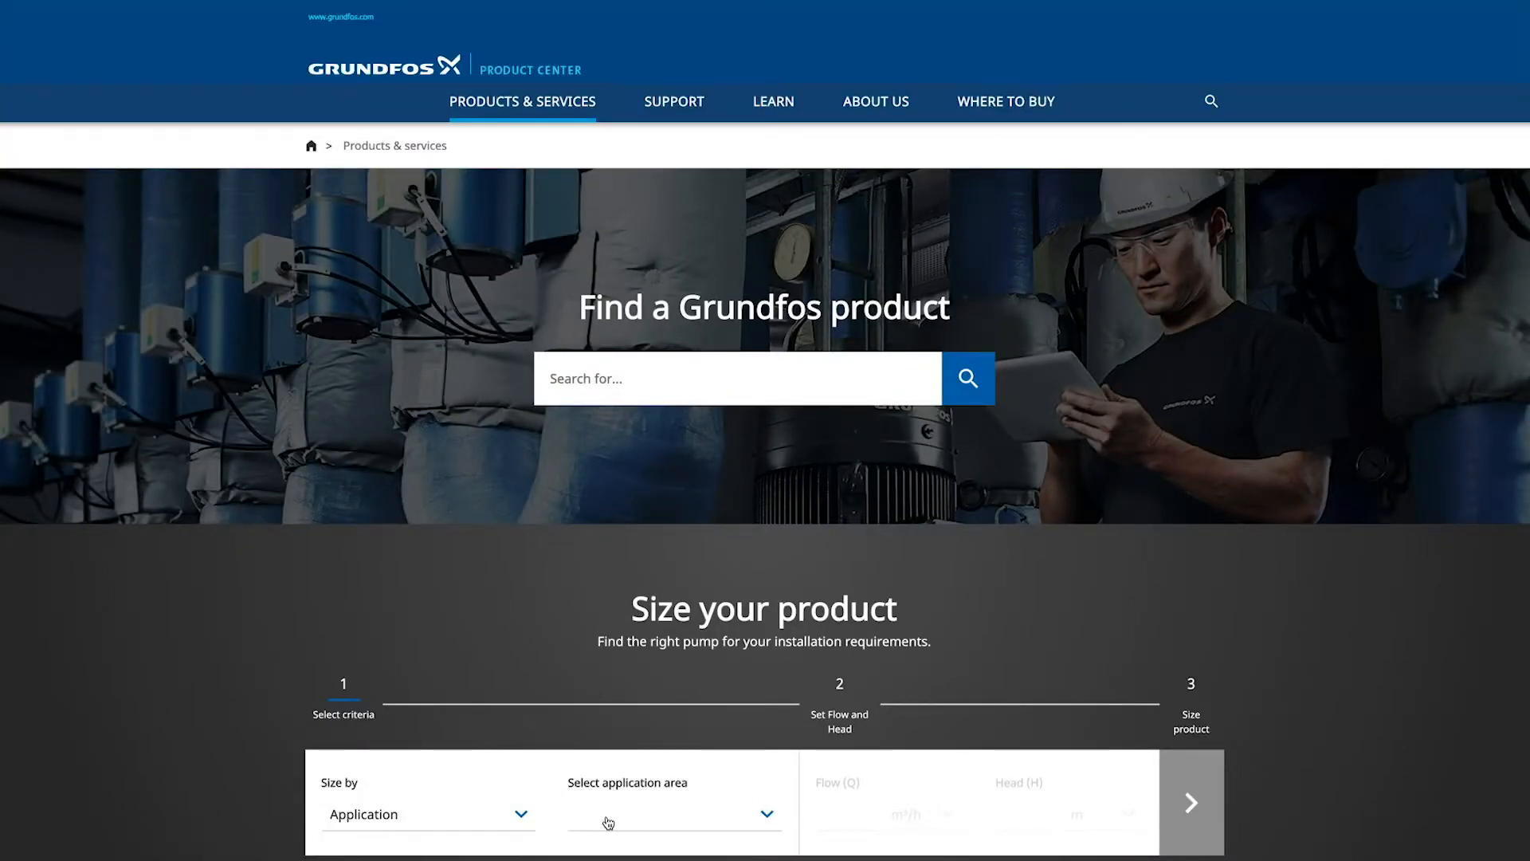
- Select Commercial buildings as the area and Commercial Heating as the application
scroll("down", 3)
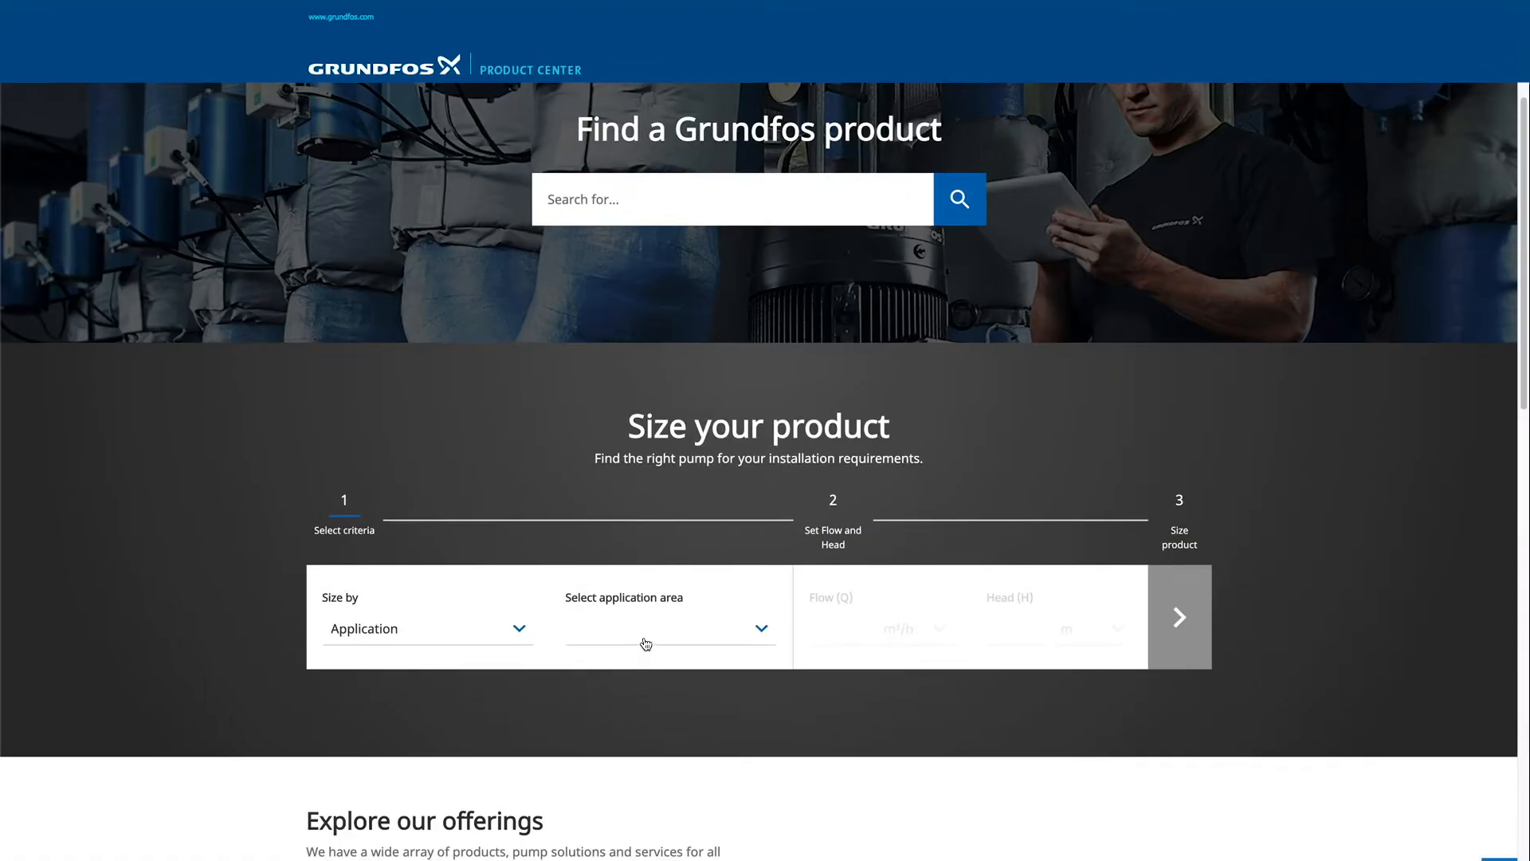
left_click(671, 630)
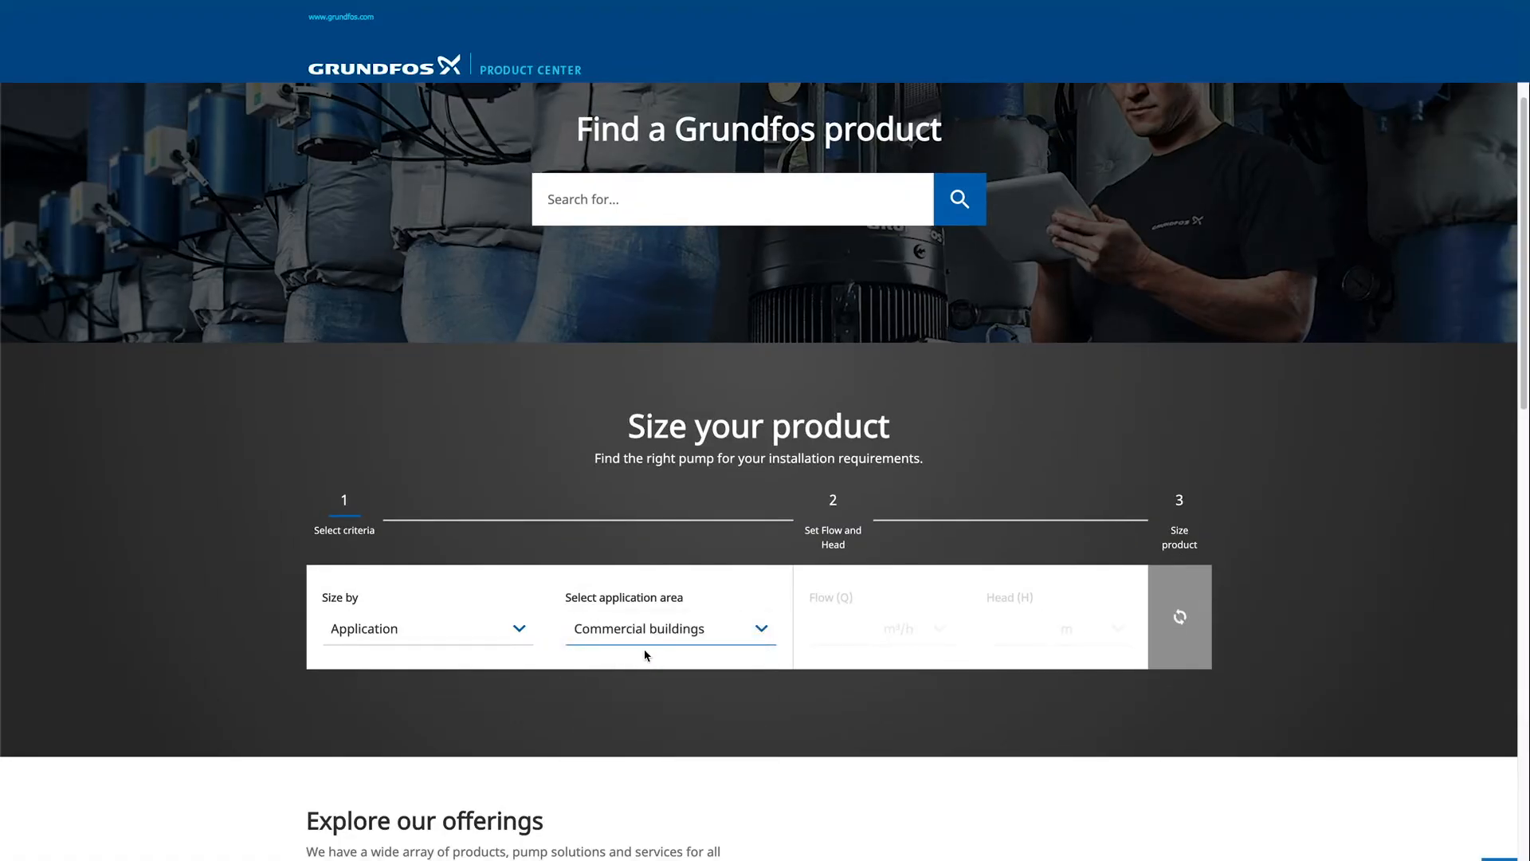
left_click(692, 630)
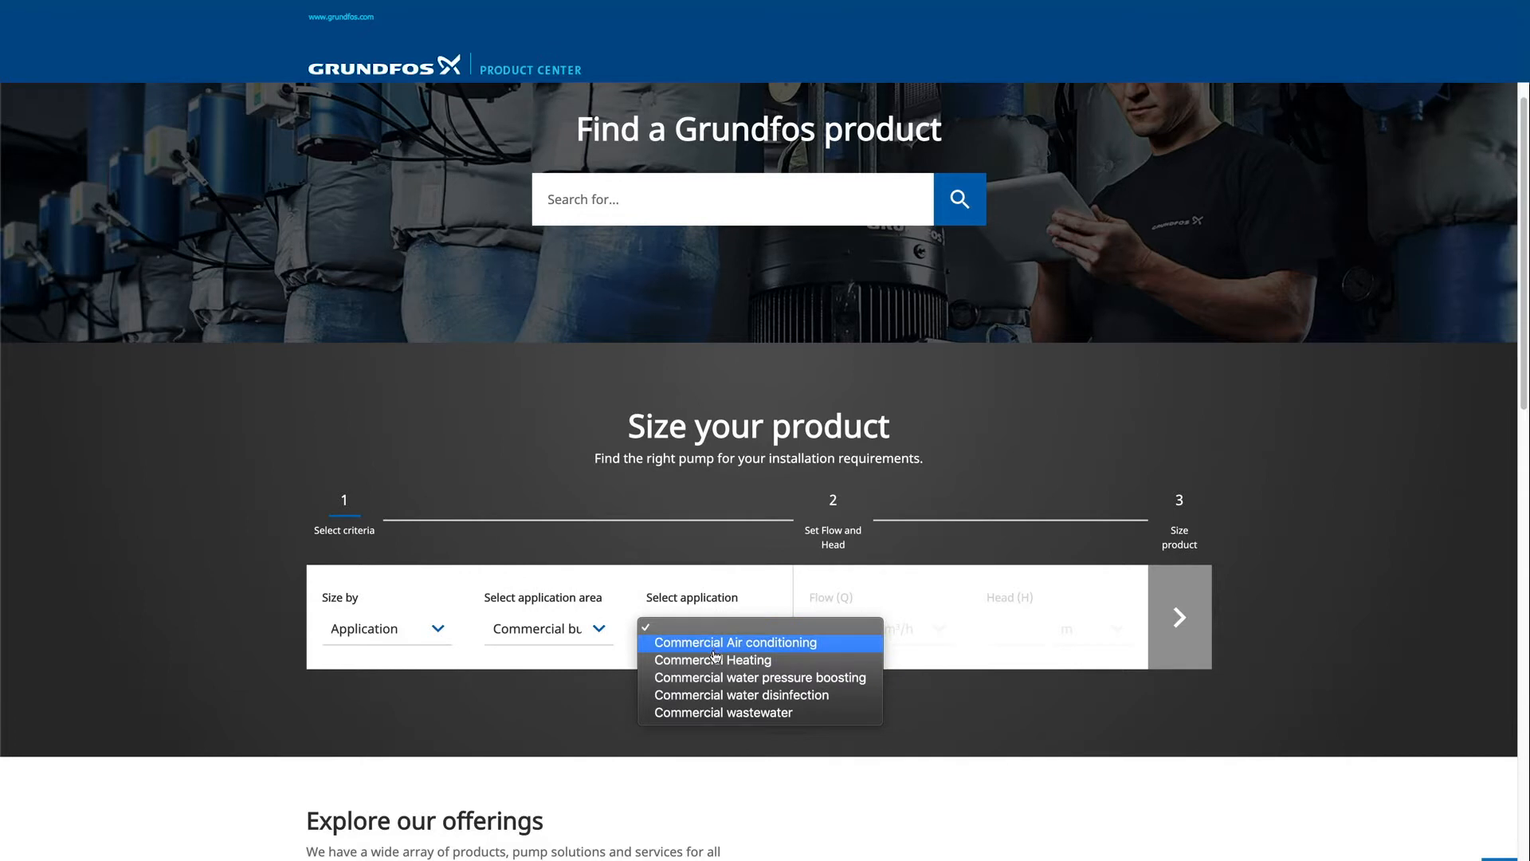
left_click(713, 660)
type("5")
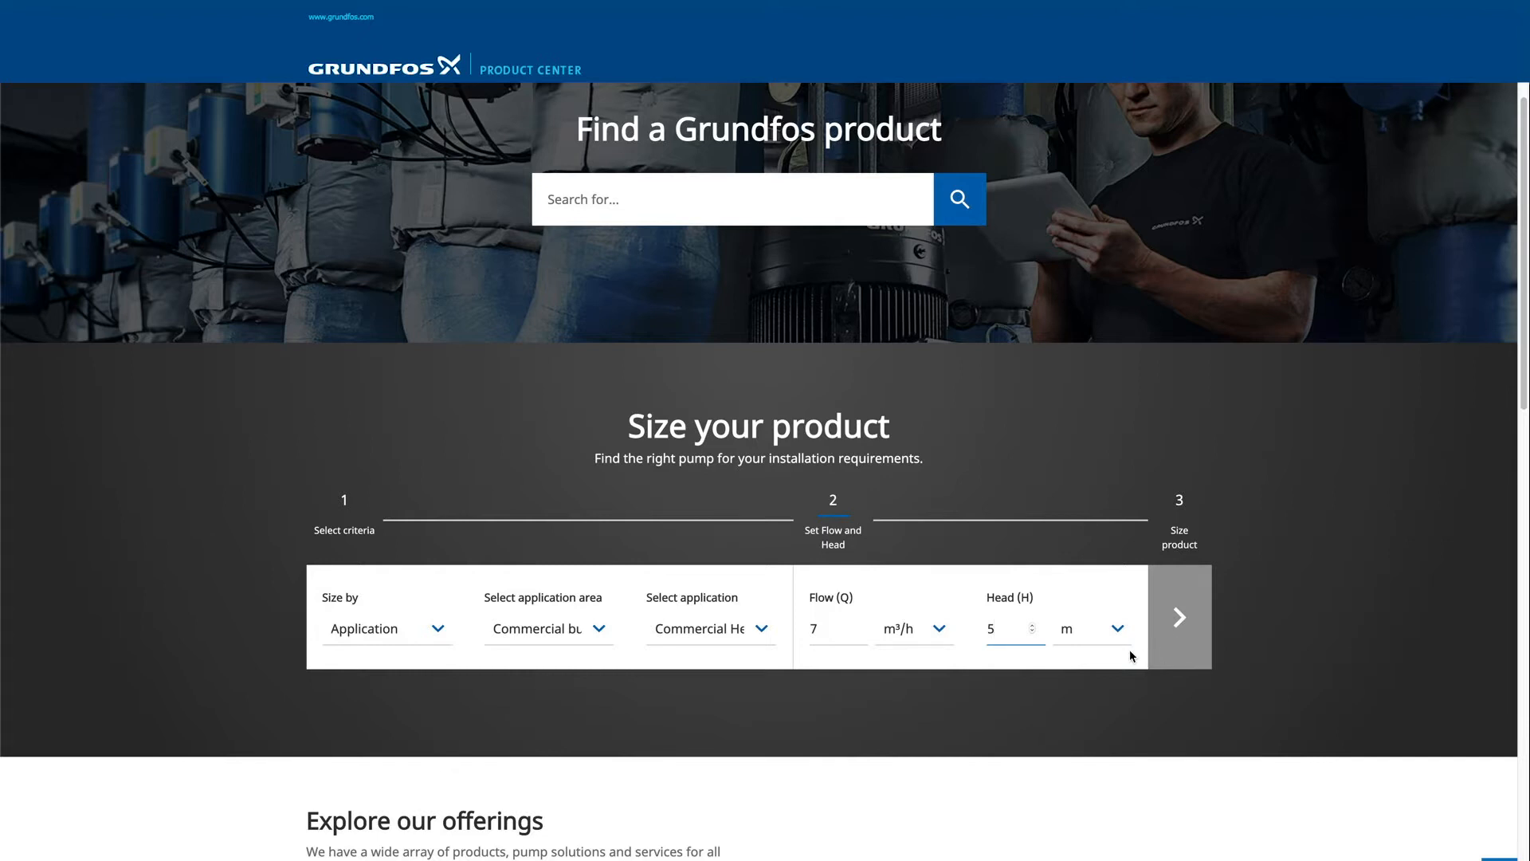
- Proceed to sizing with flow 7 m³/h and head 5 m
left_click(1180, 615)
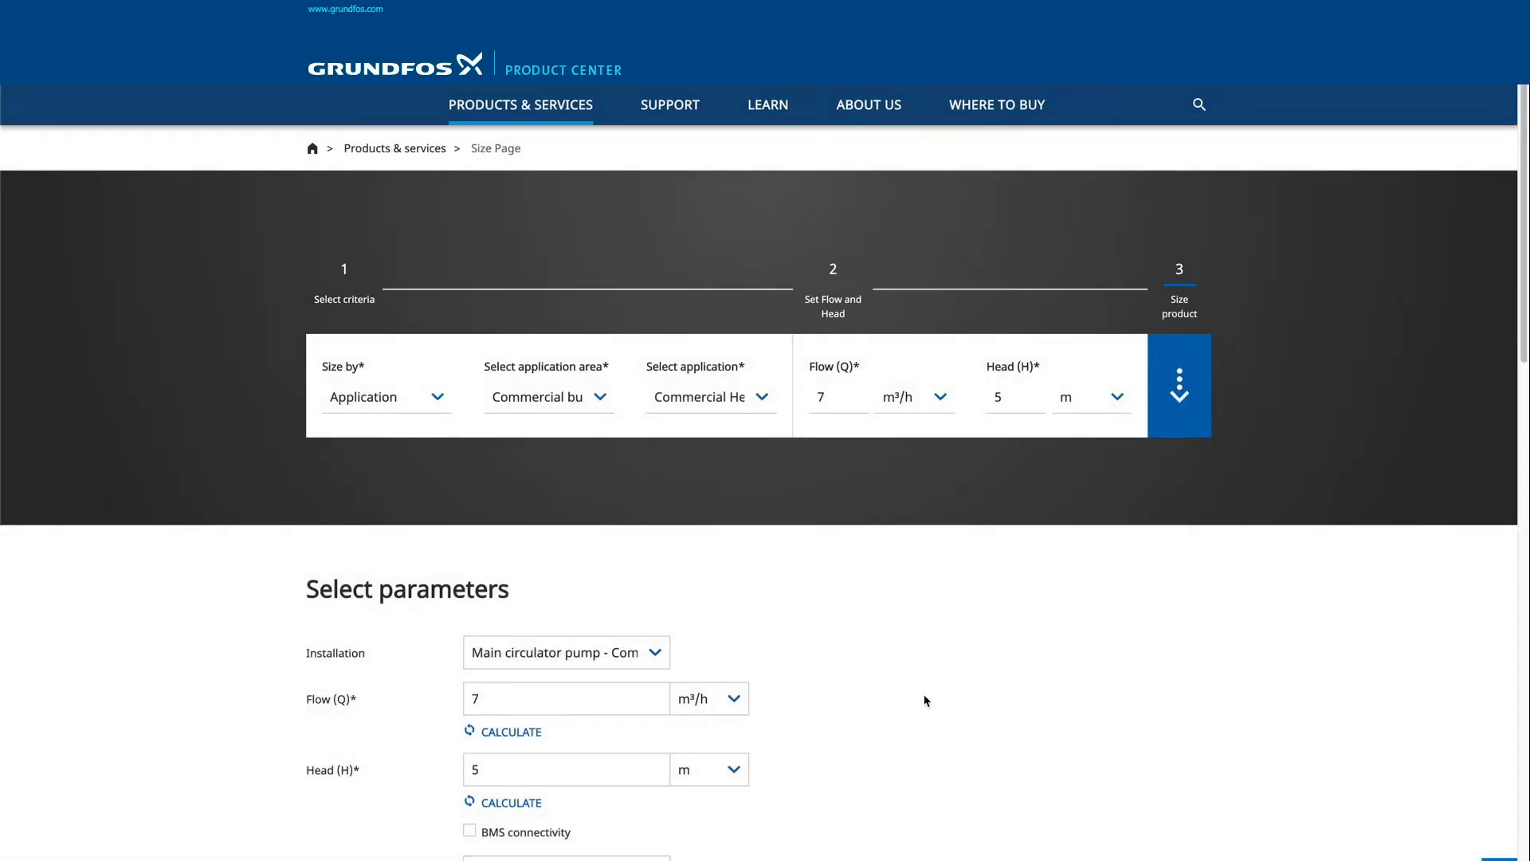
scroll("down", 3)
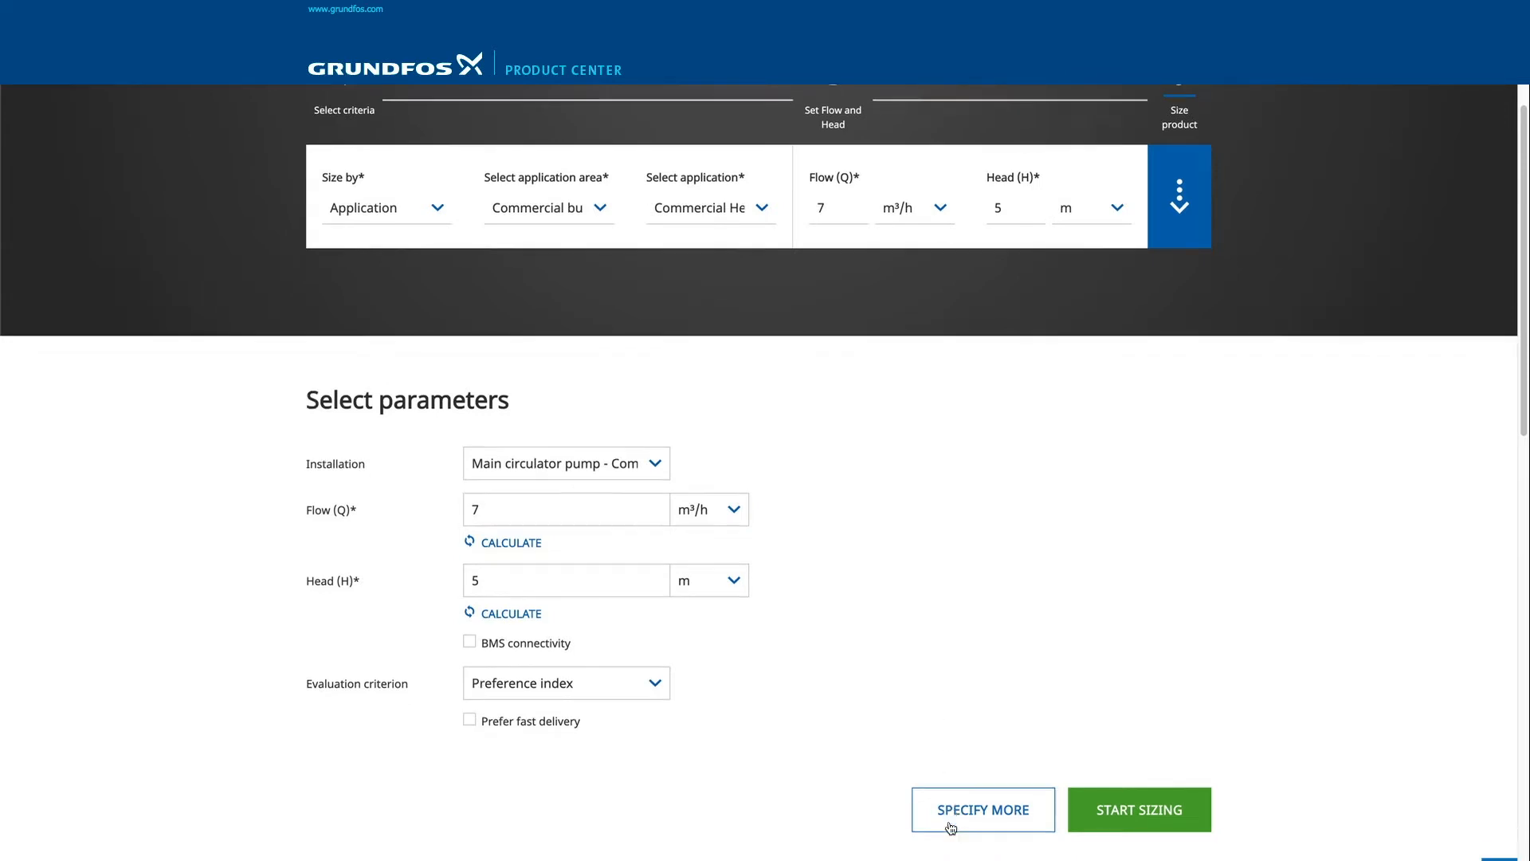
- Reveal extra specifications and keep the standard load profile after trying Full load
left_click(982, 810)
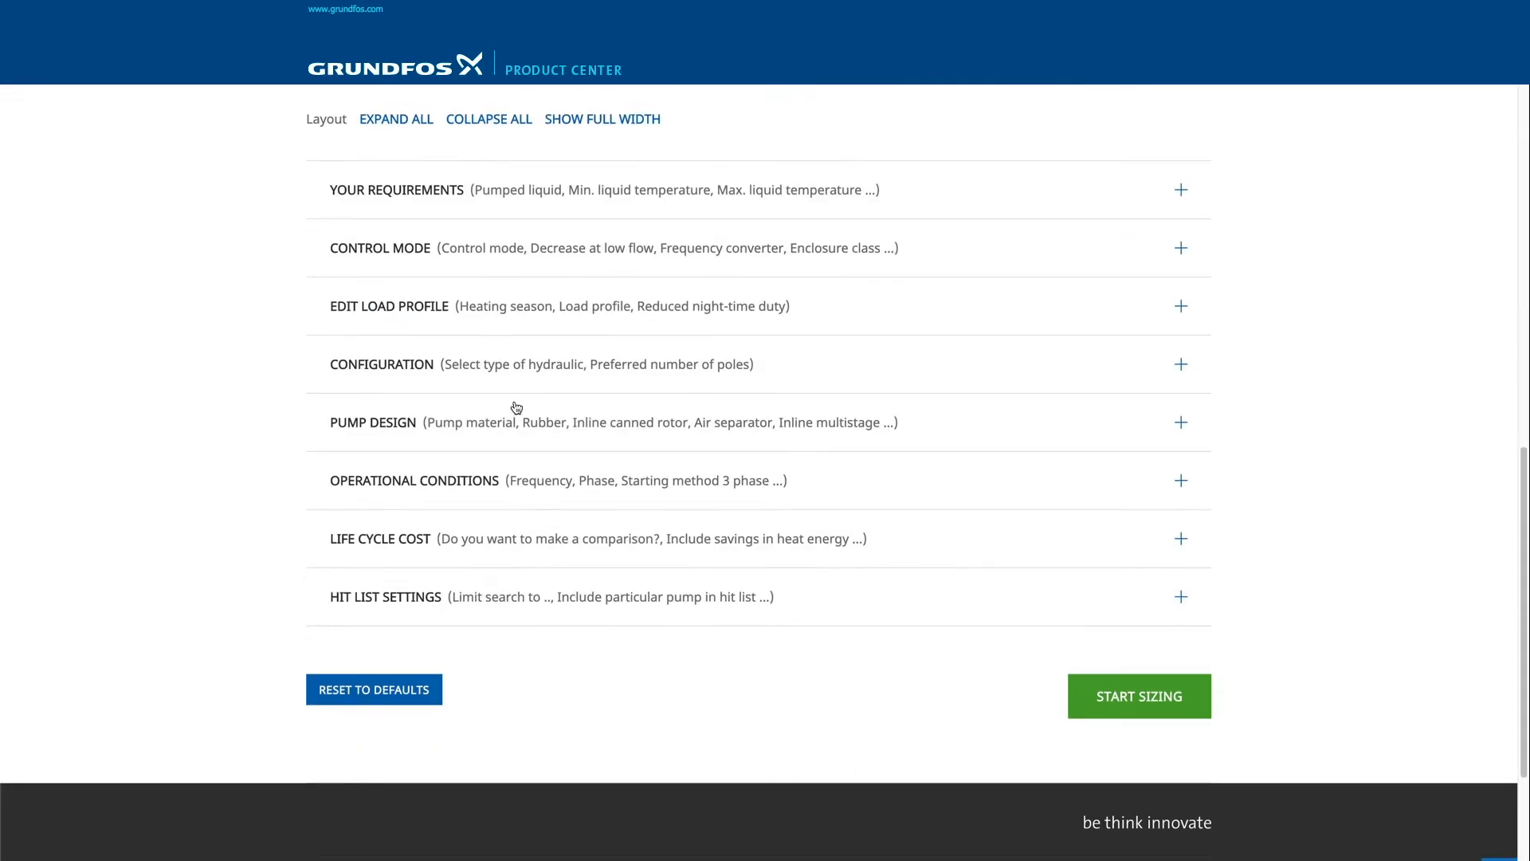
mouse_move(384, 313)
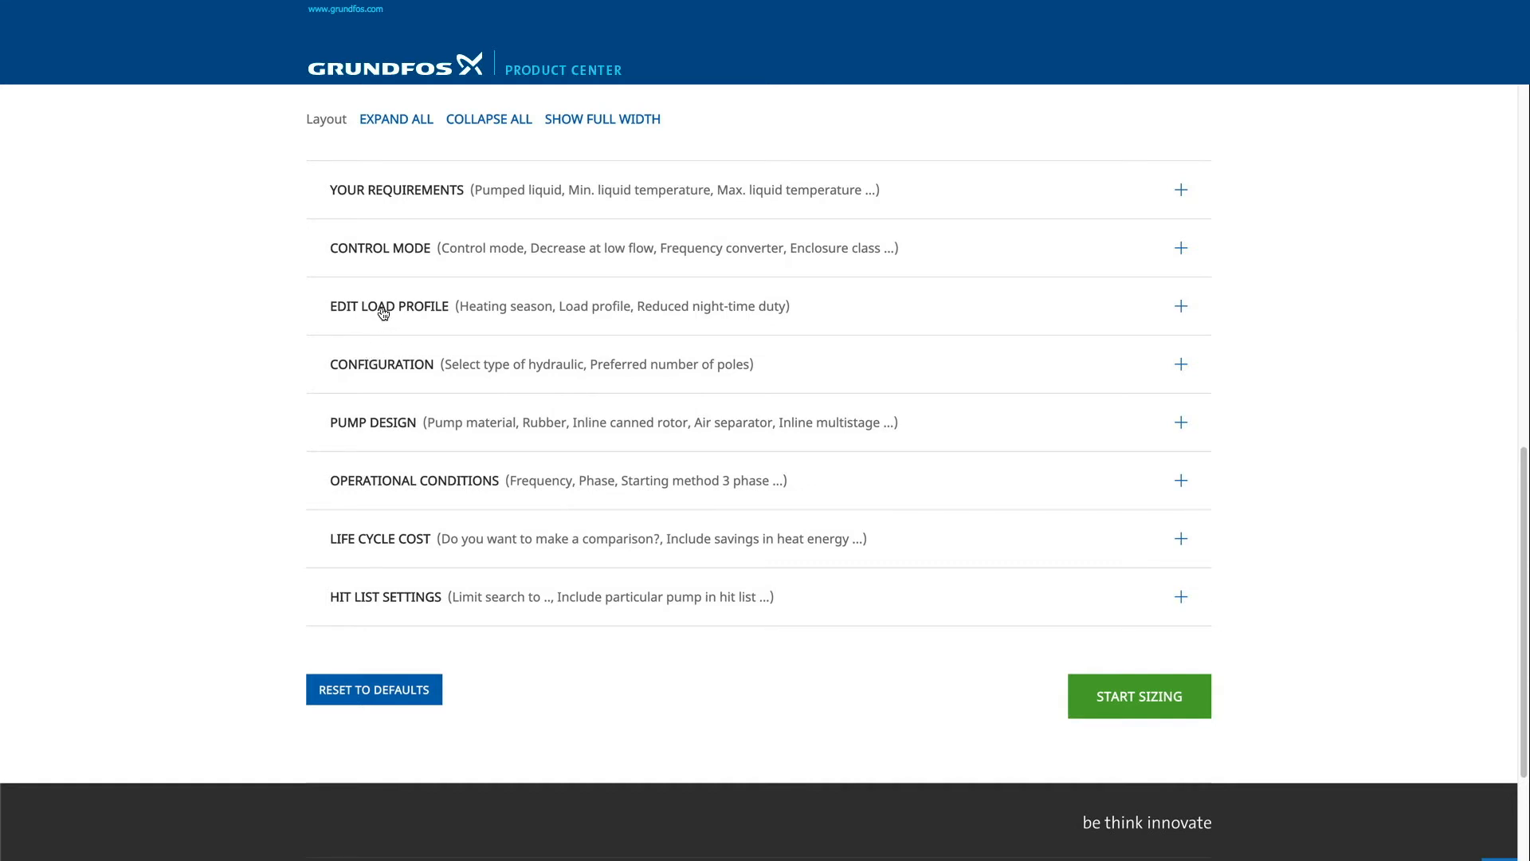
left_click(389, 306)
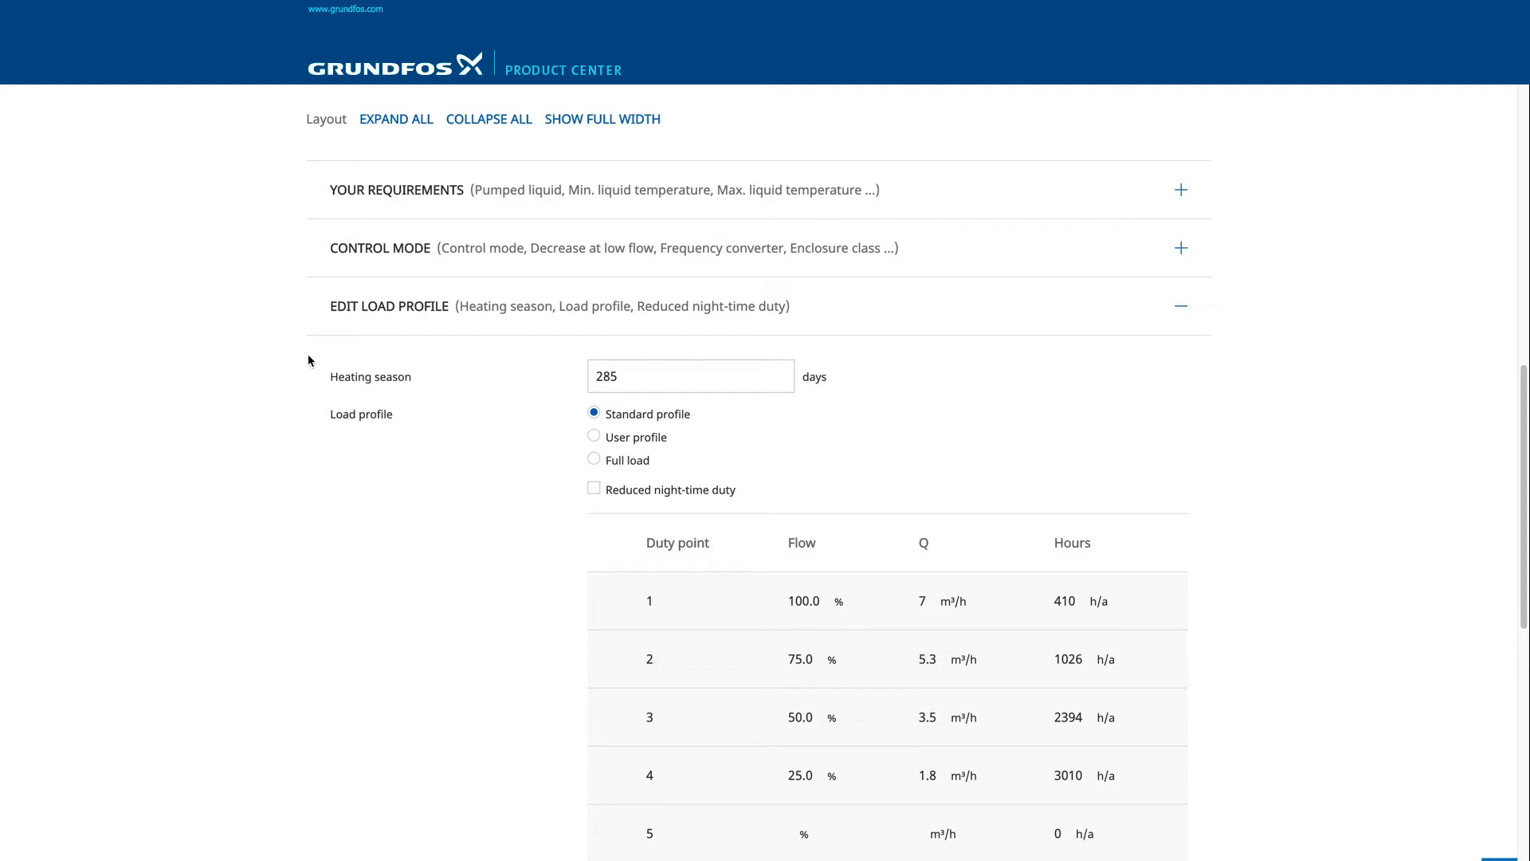
left_click(593, 460)
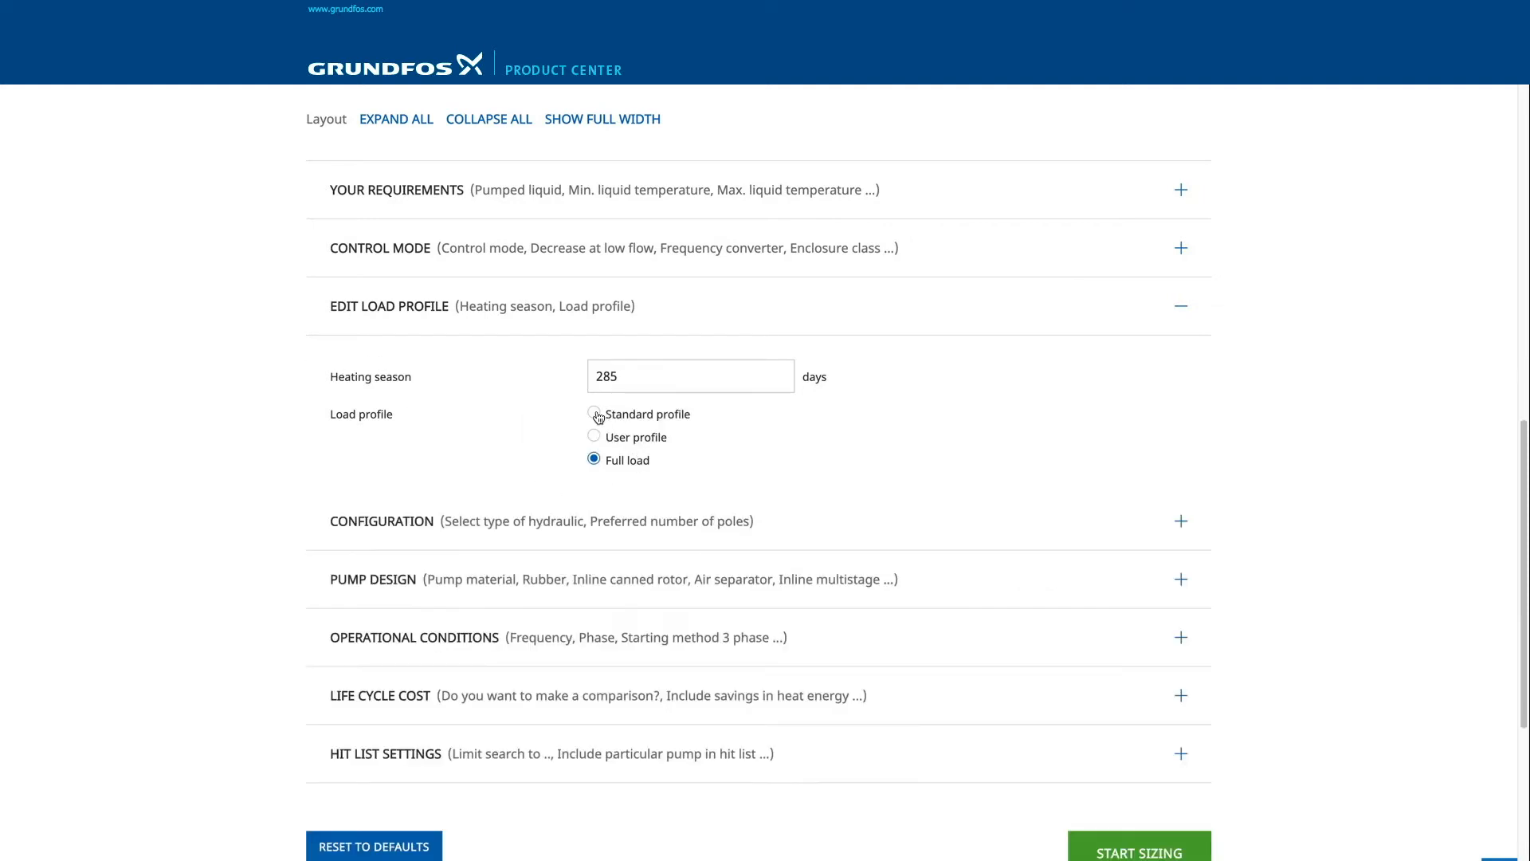
left_click(593, 414)
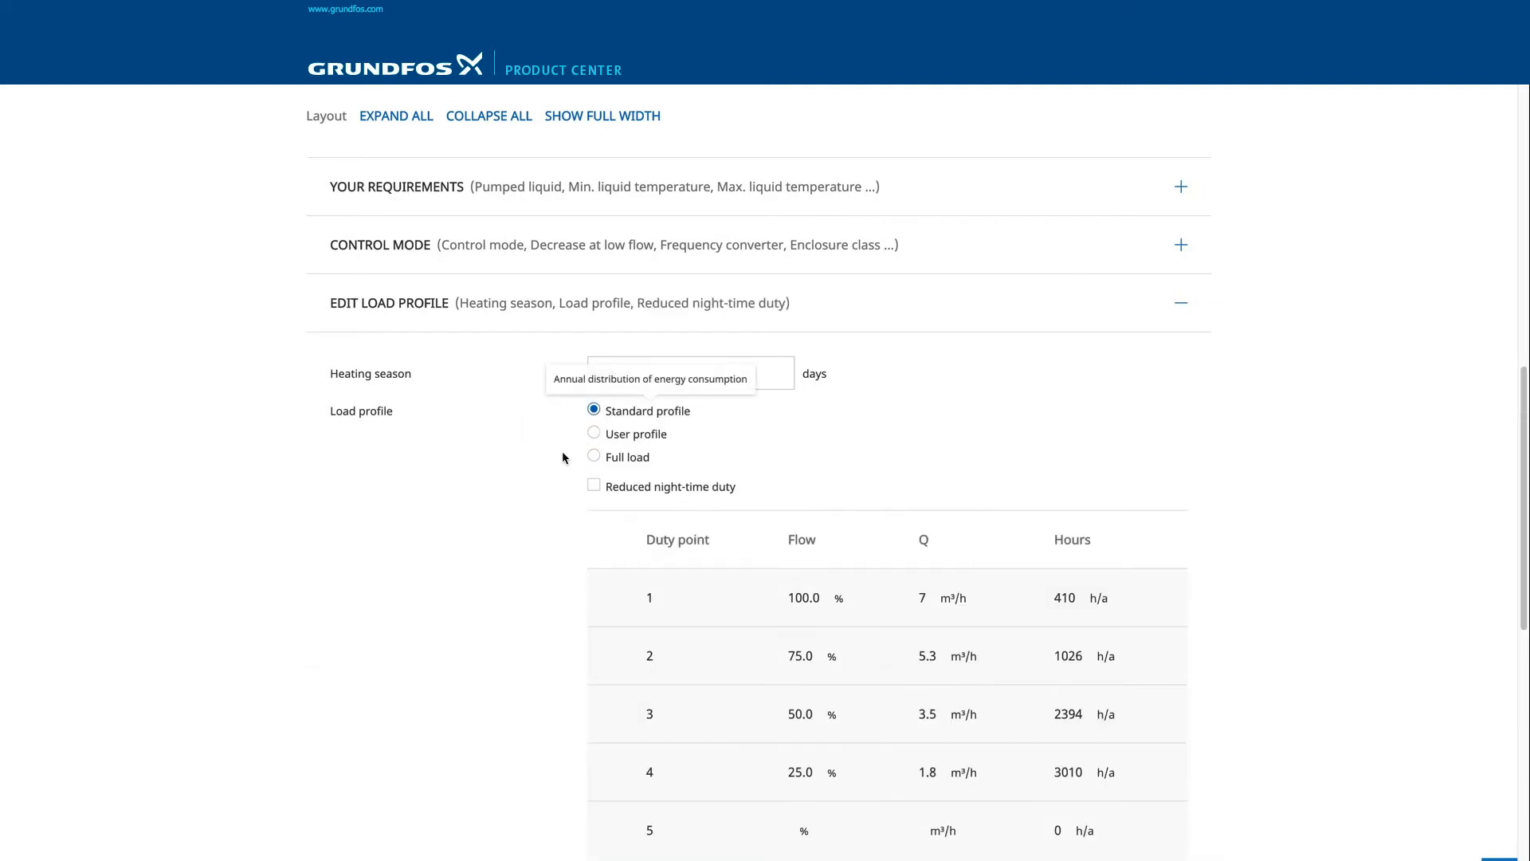
- Start sizing pumps for the entered requirements
scroll("down", 3)
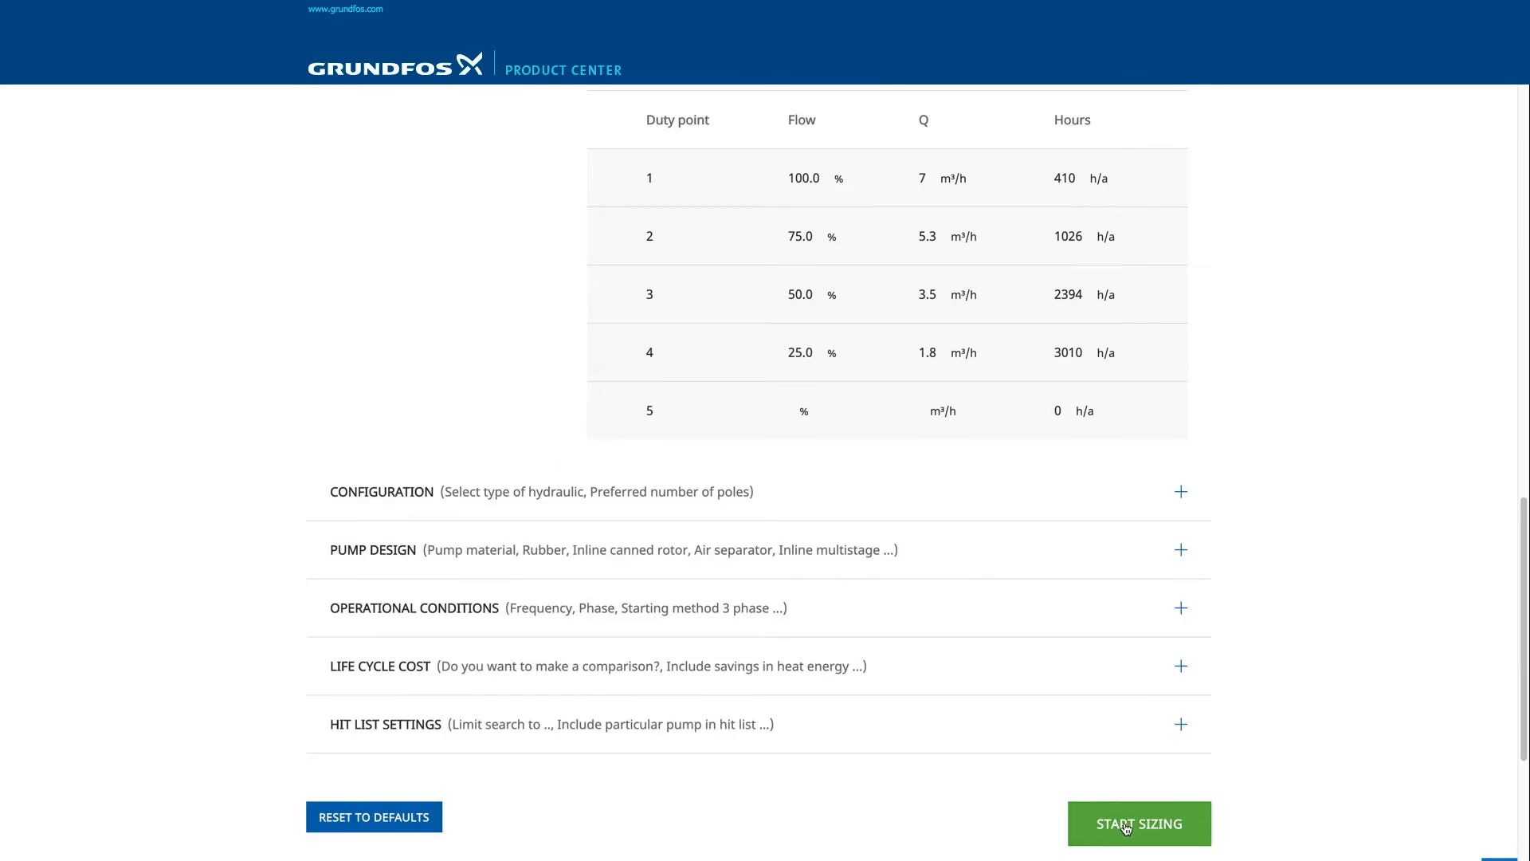
left_click(1138, 845)
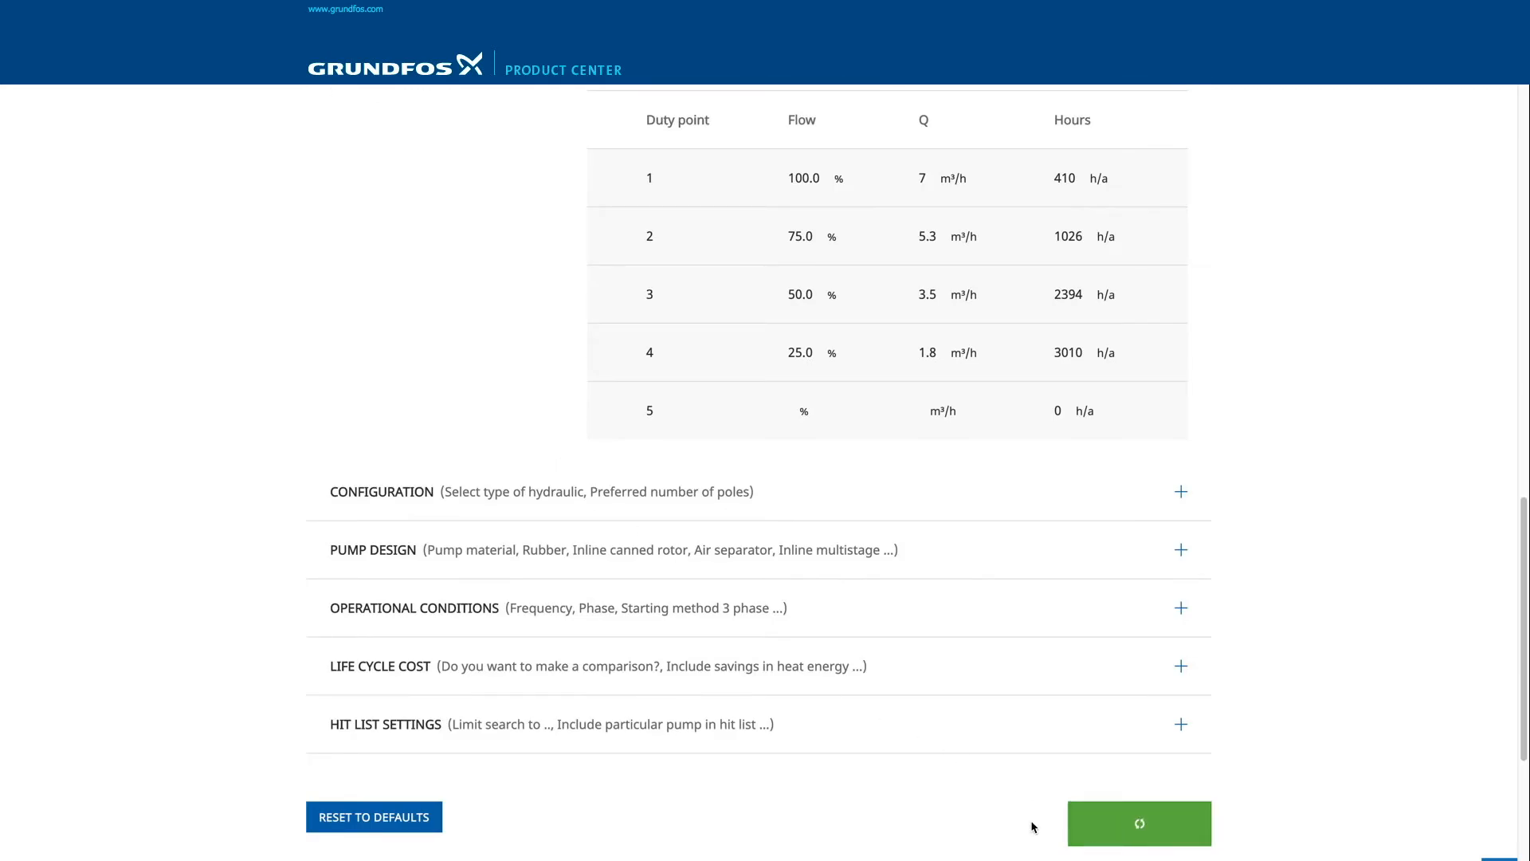
left_click(1138, 845)
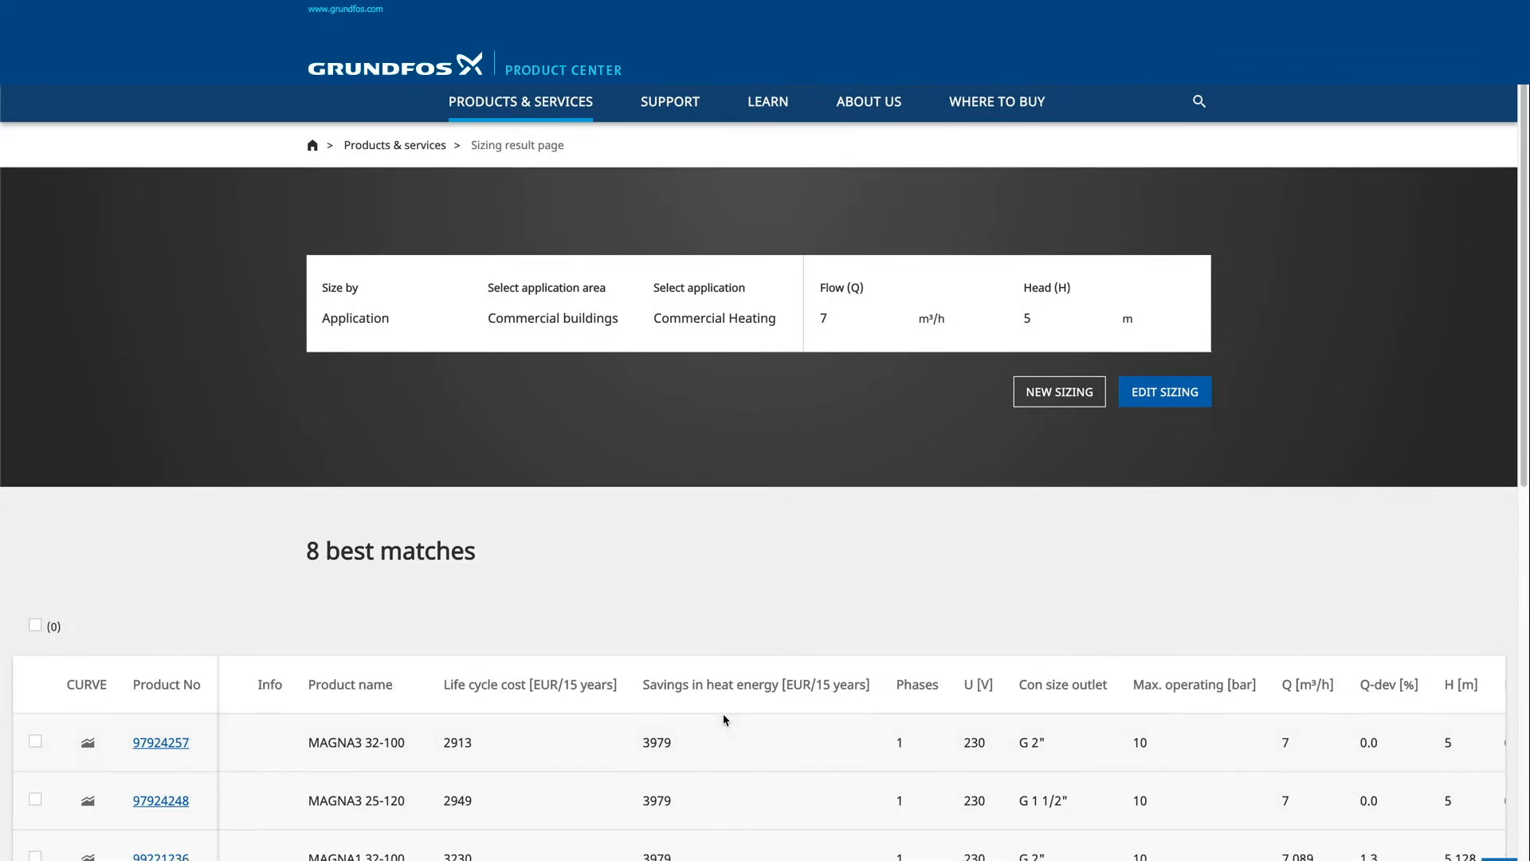
scroll("down", 3)
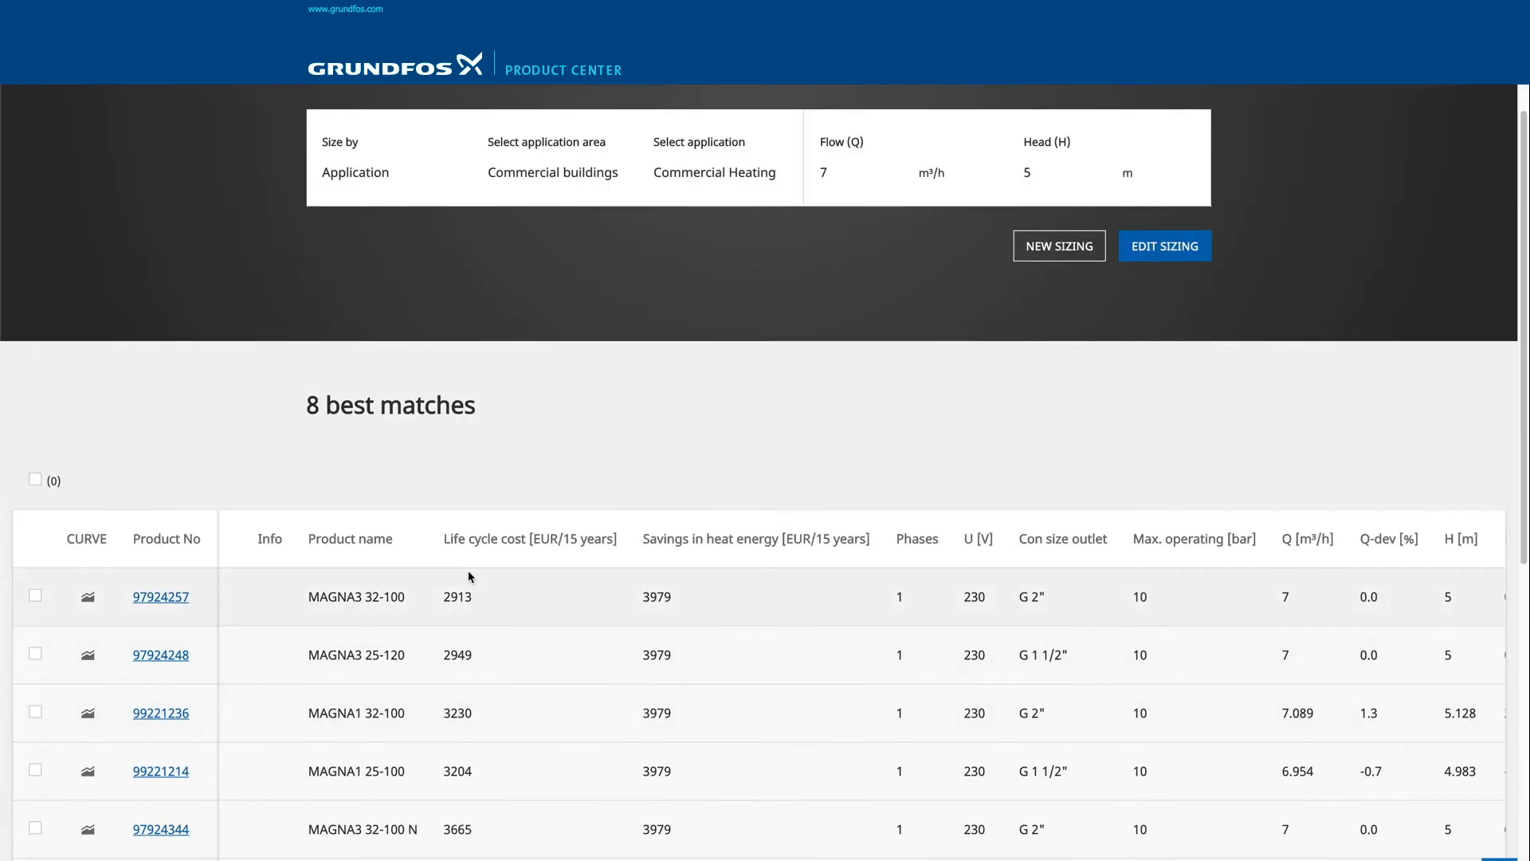
mouse_move(733, 567)
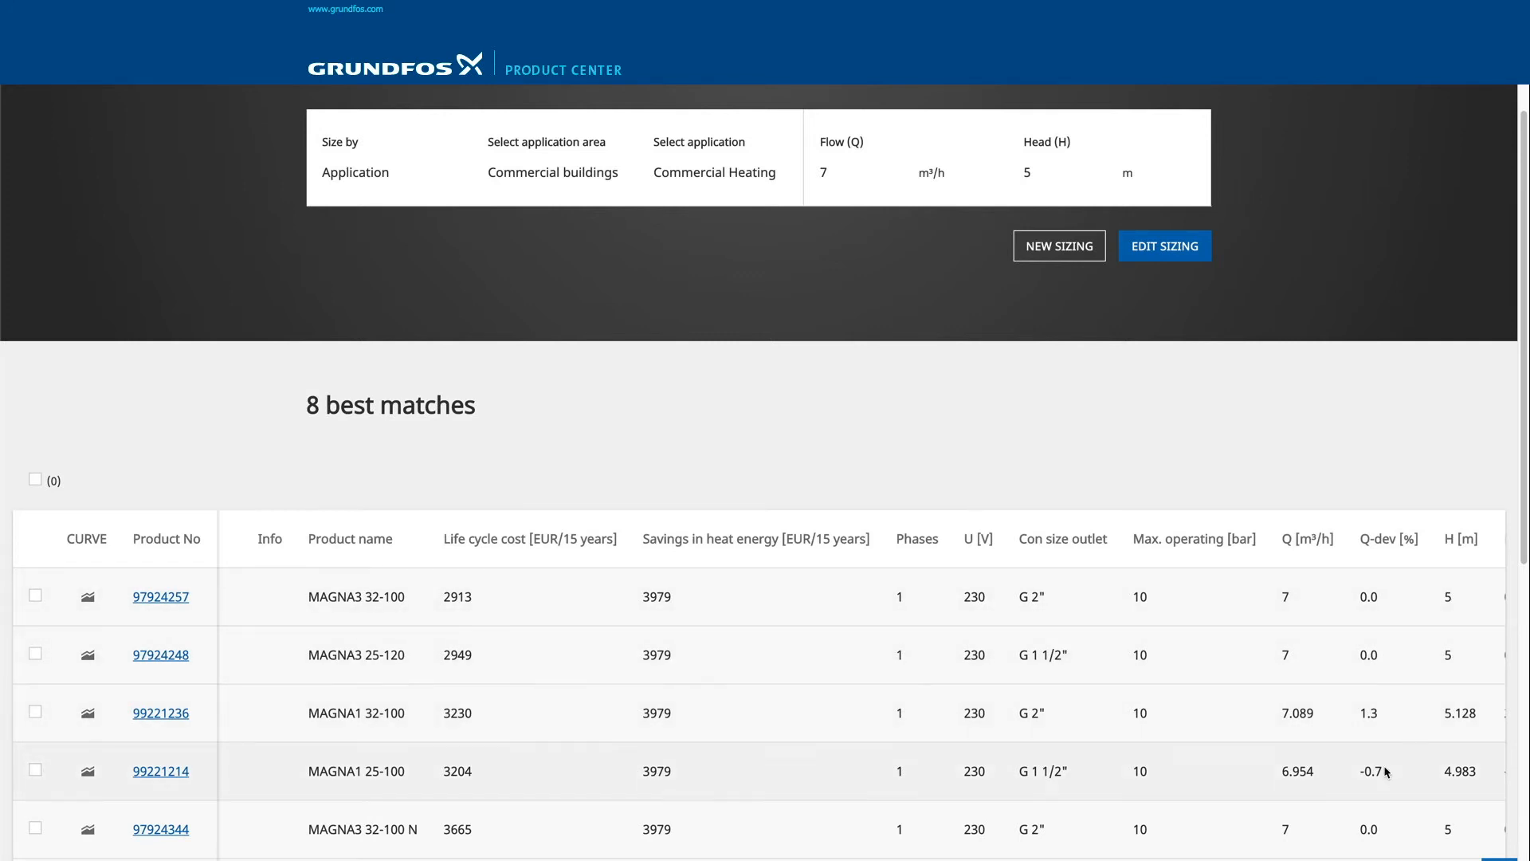
scroll("down", 3)
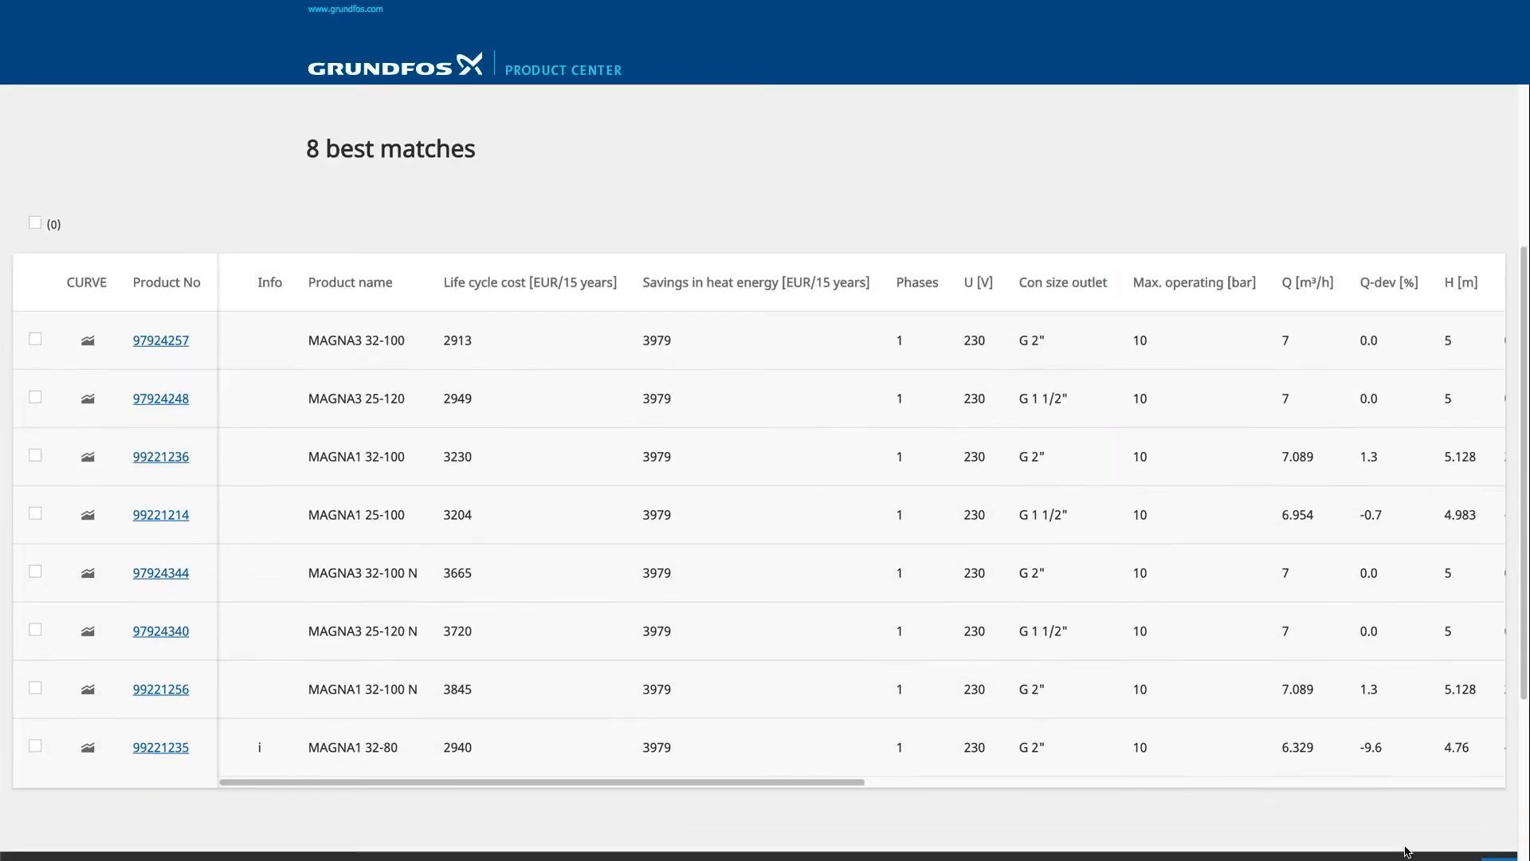
scroll("right", 3)
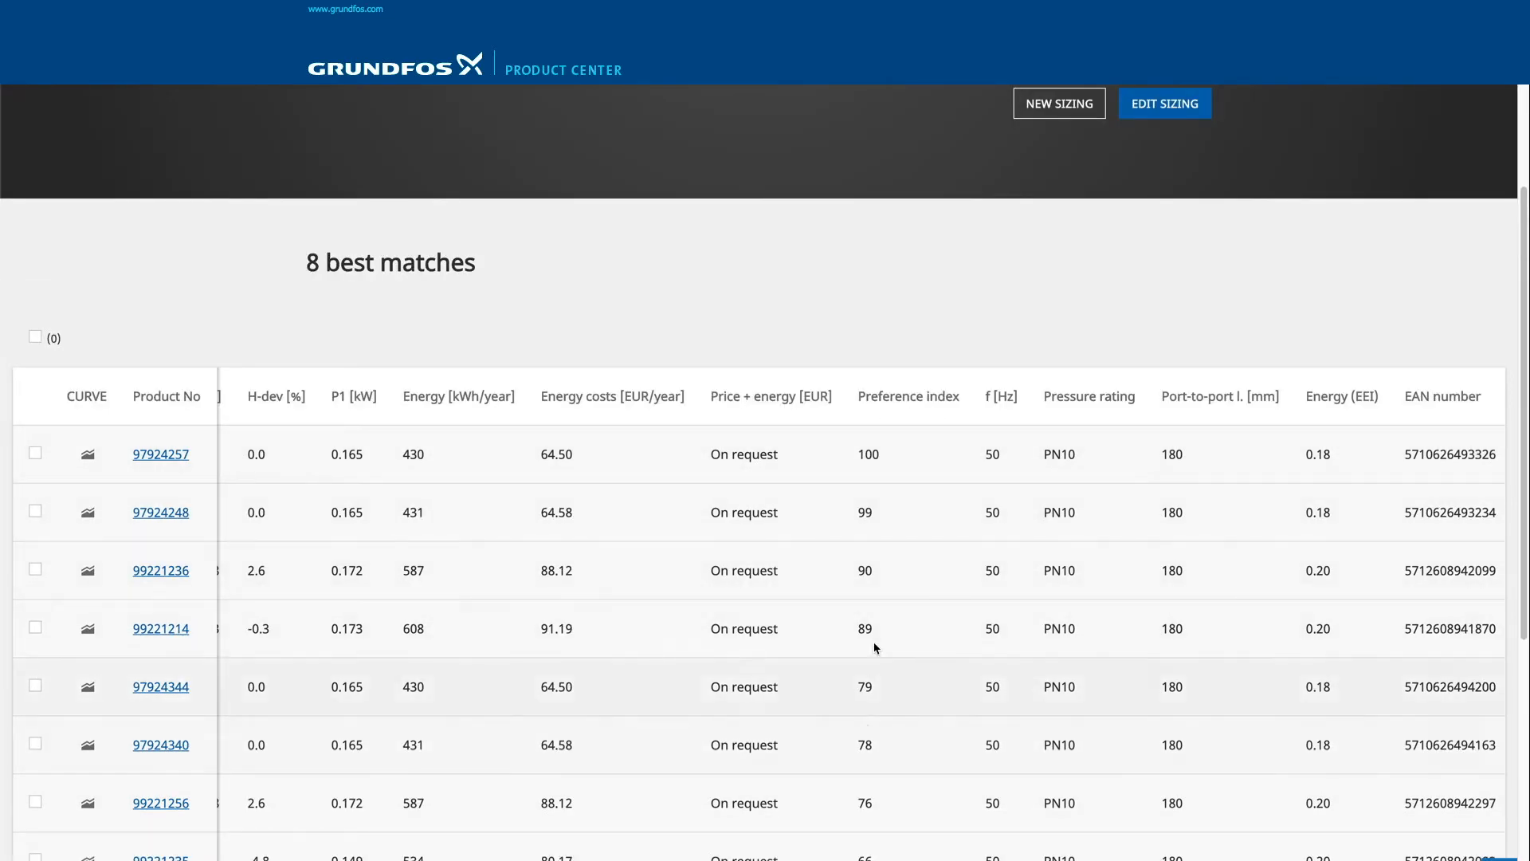
mouse_move(547, 424)
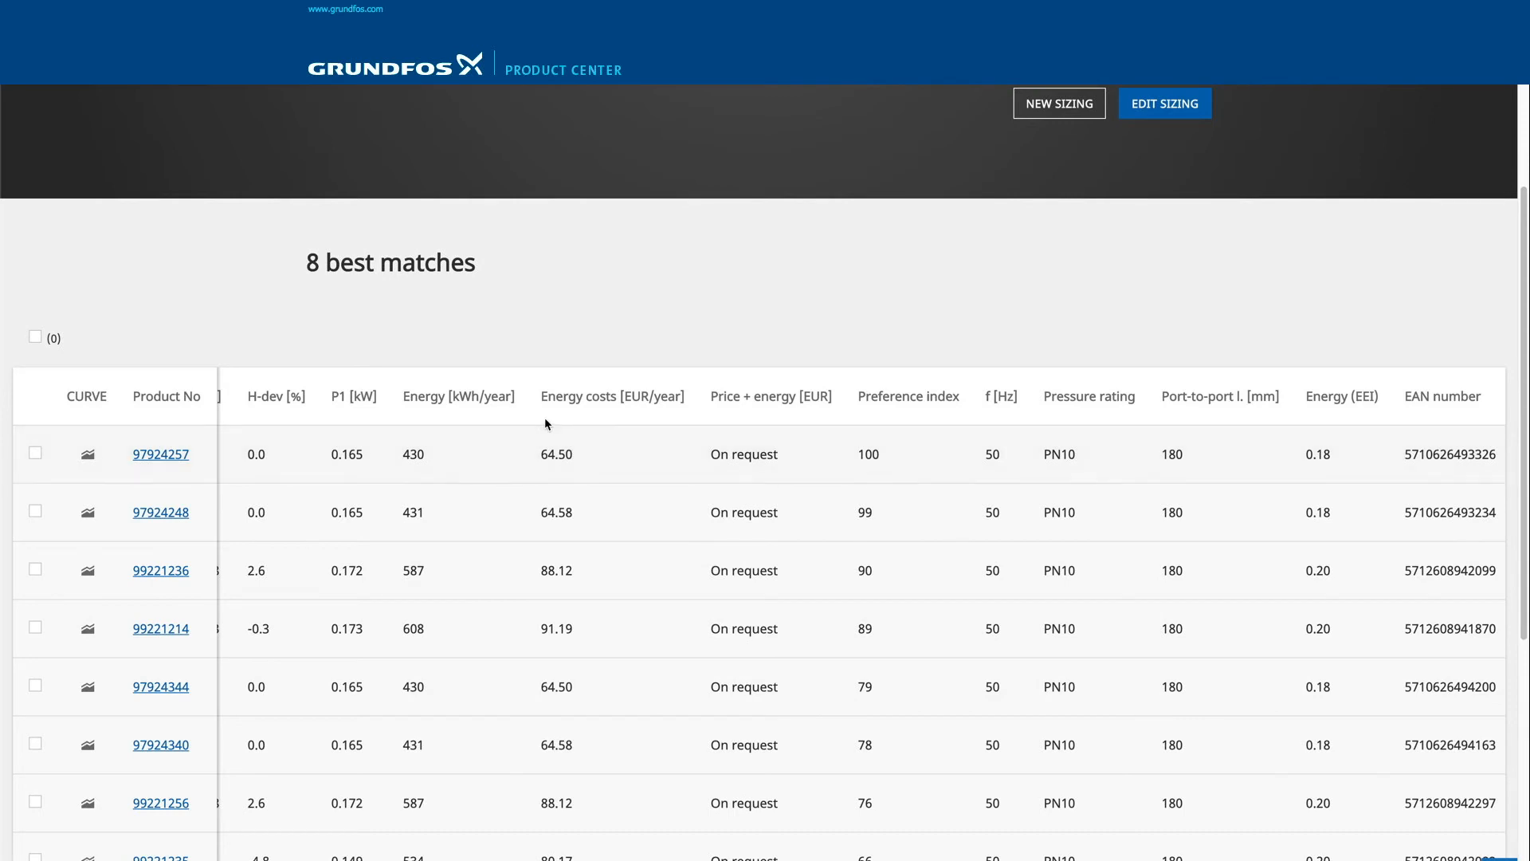
mouse_move(422, 548)
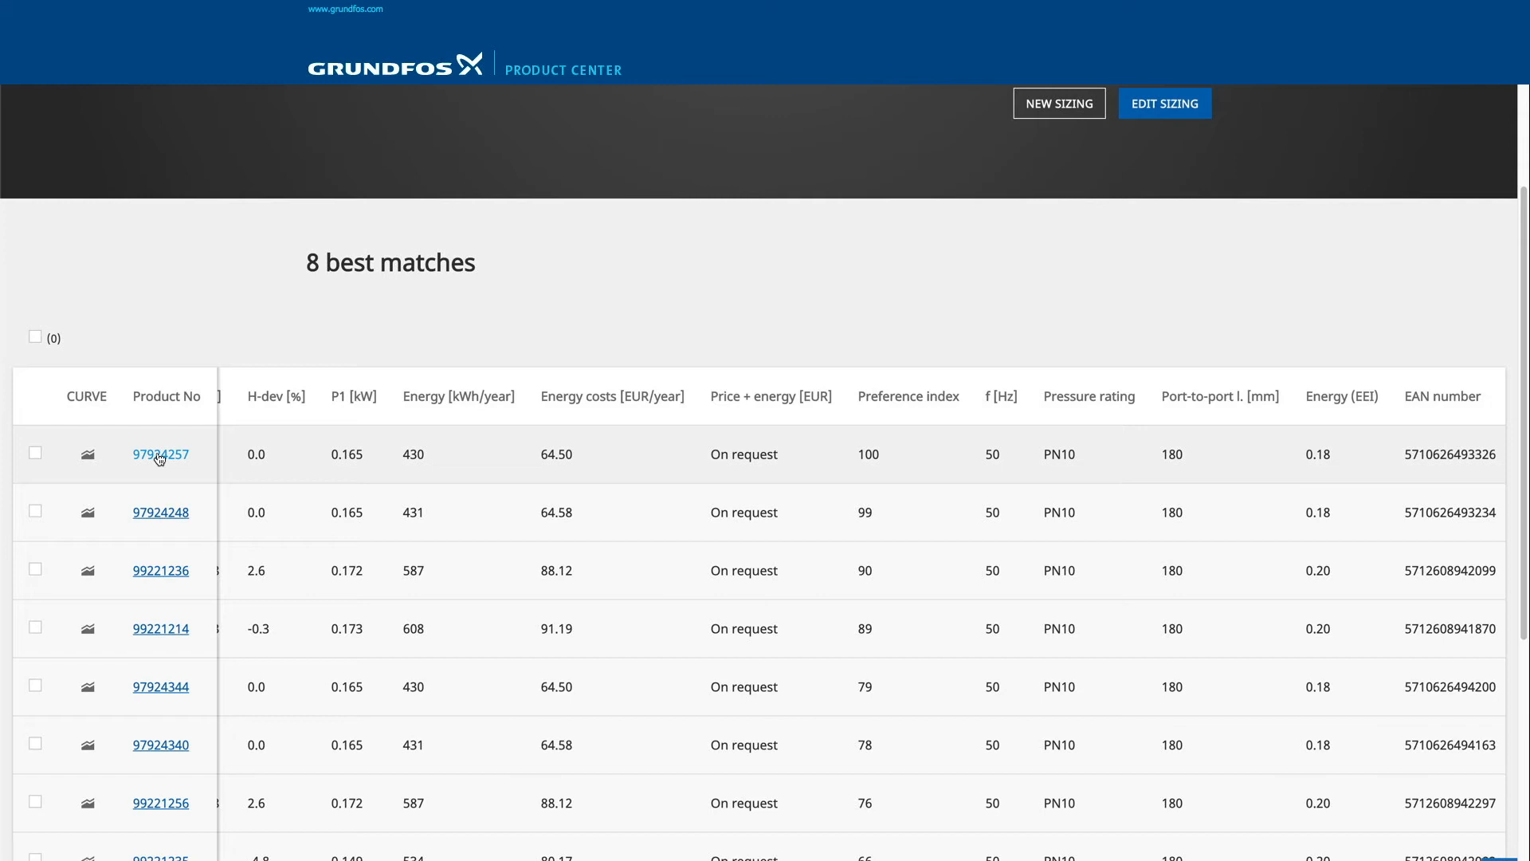
left_click(159, 454)
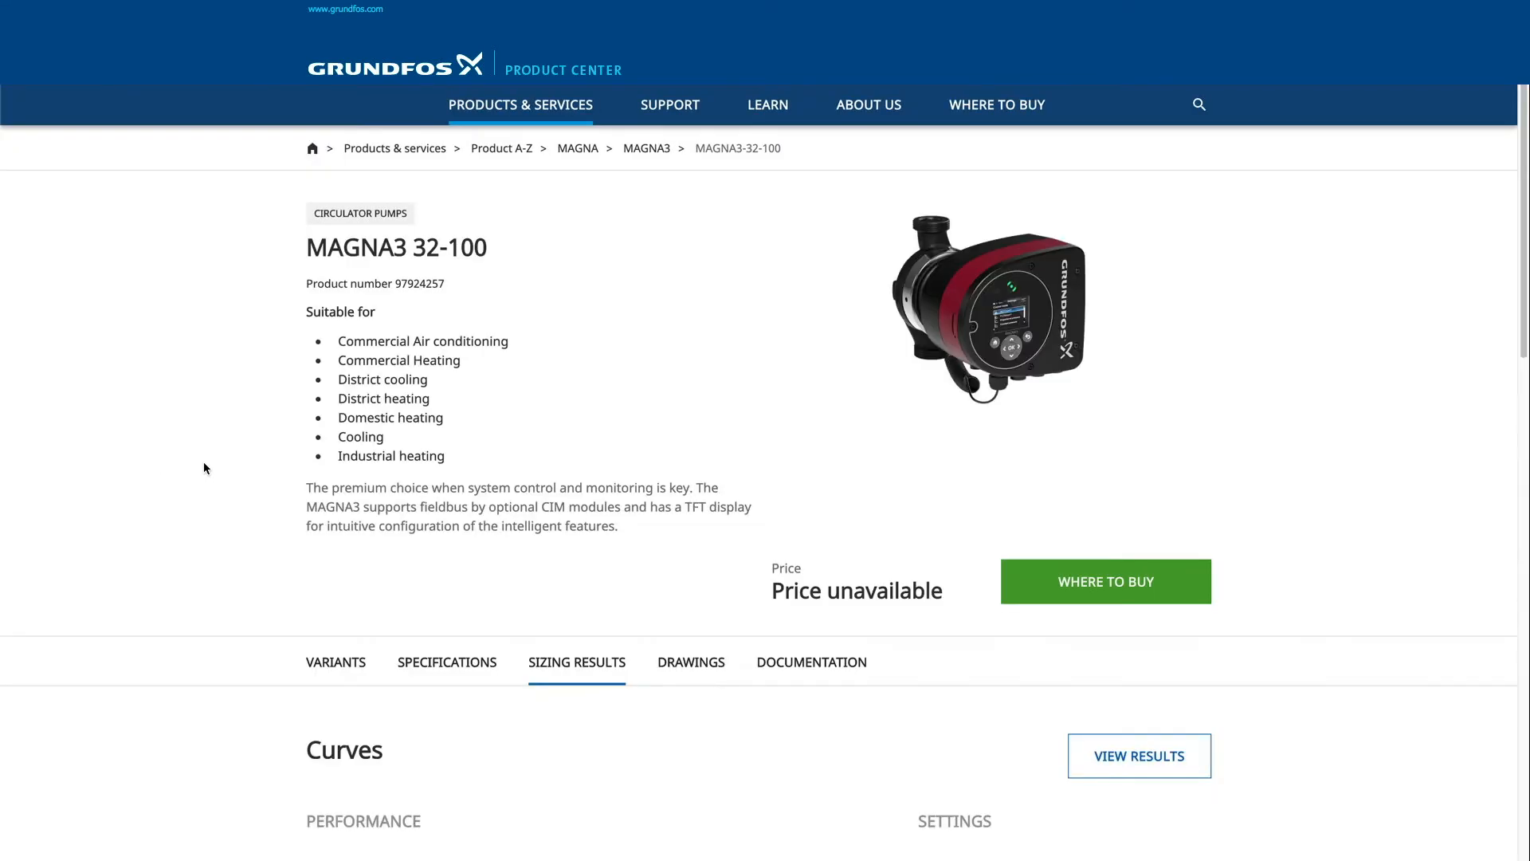
scroll("down", 3)
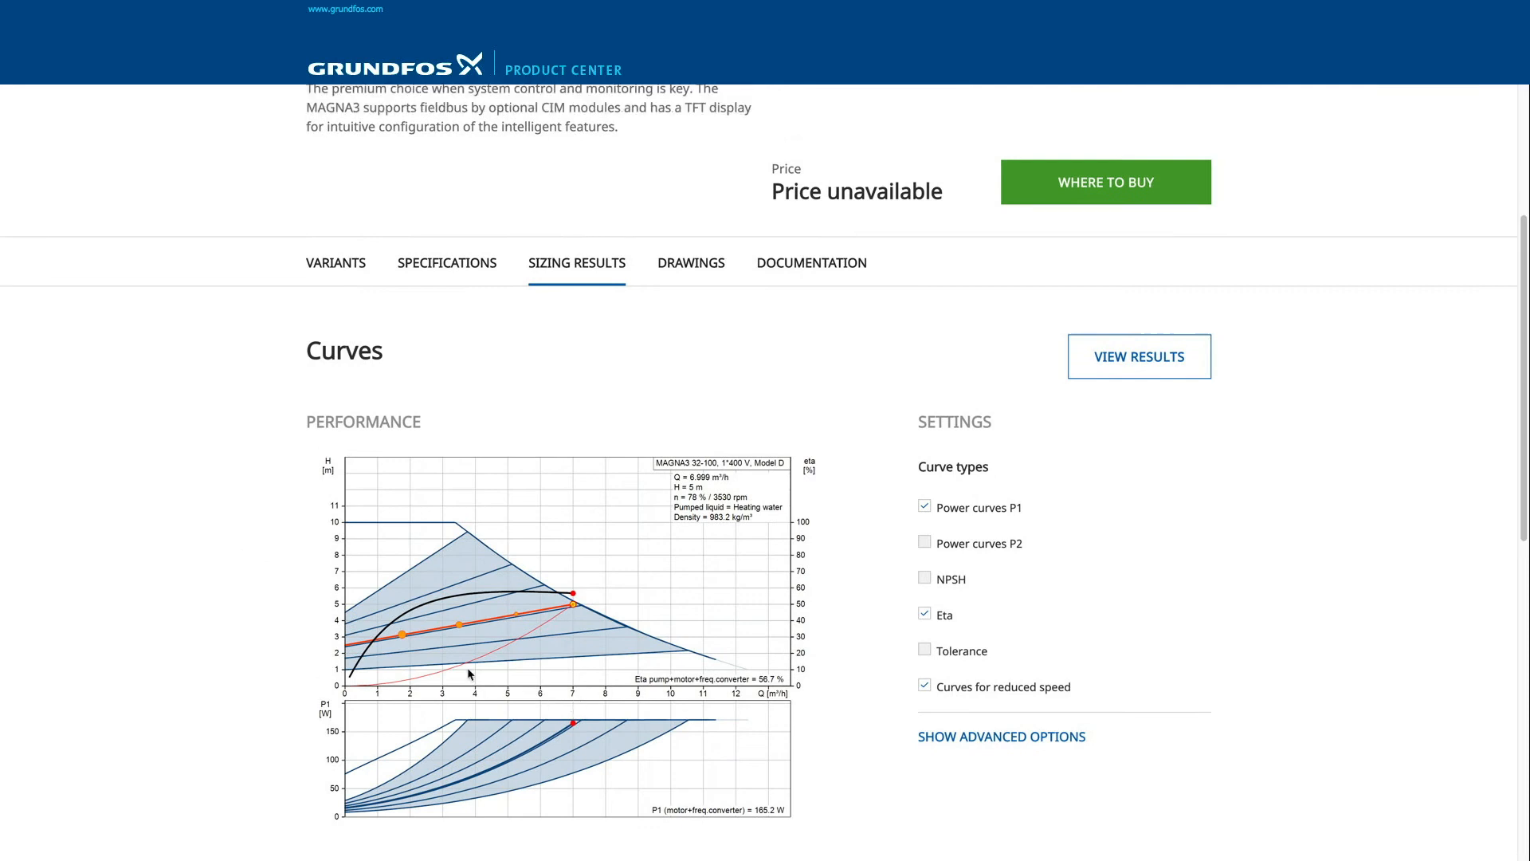
mouse_move(574, 625)
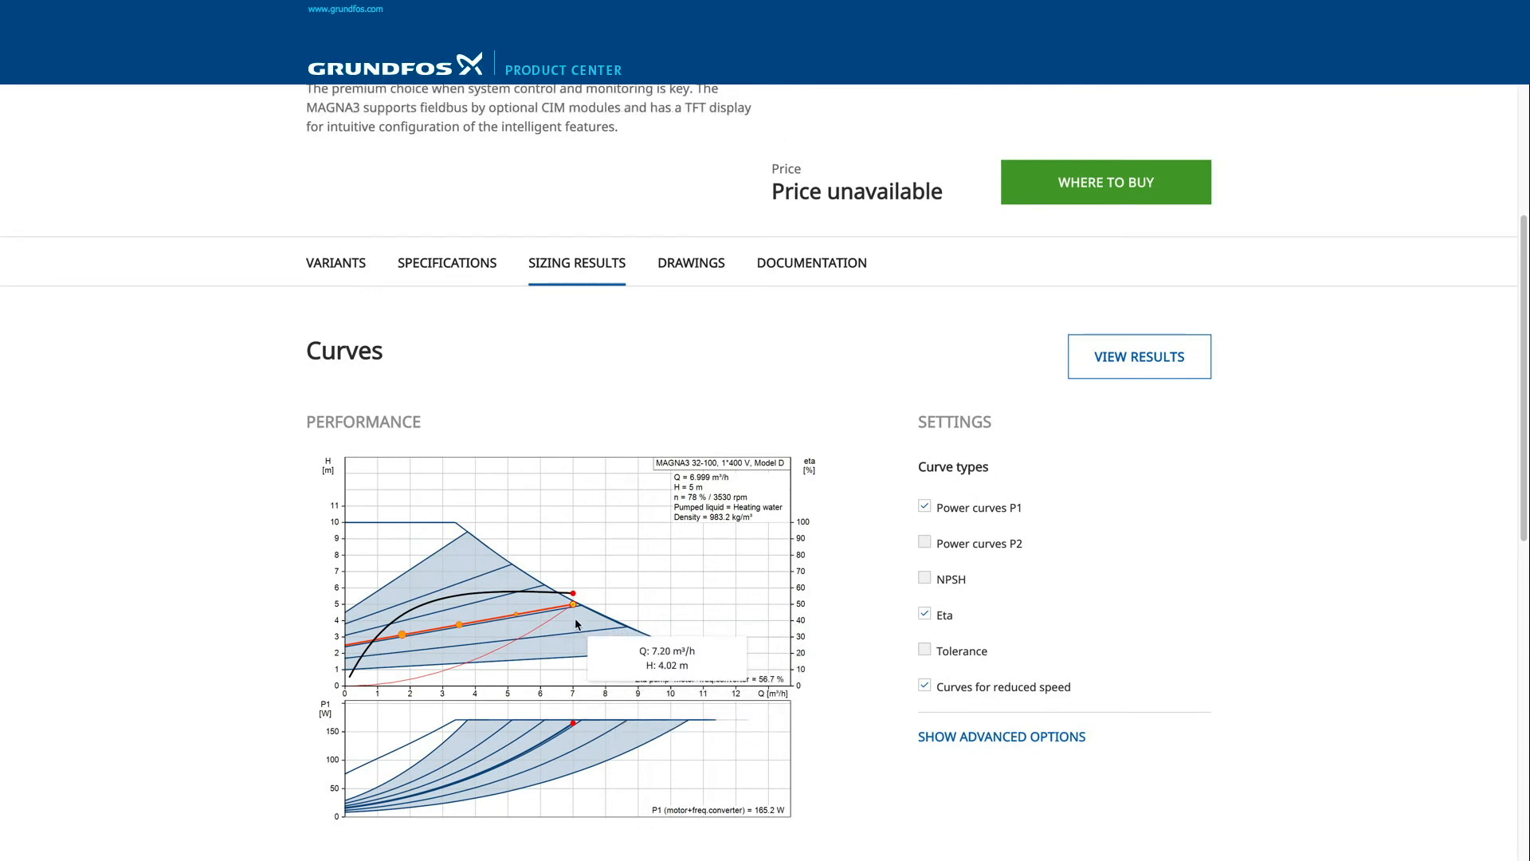
mouse_move(517, 625)
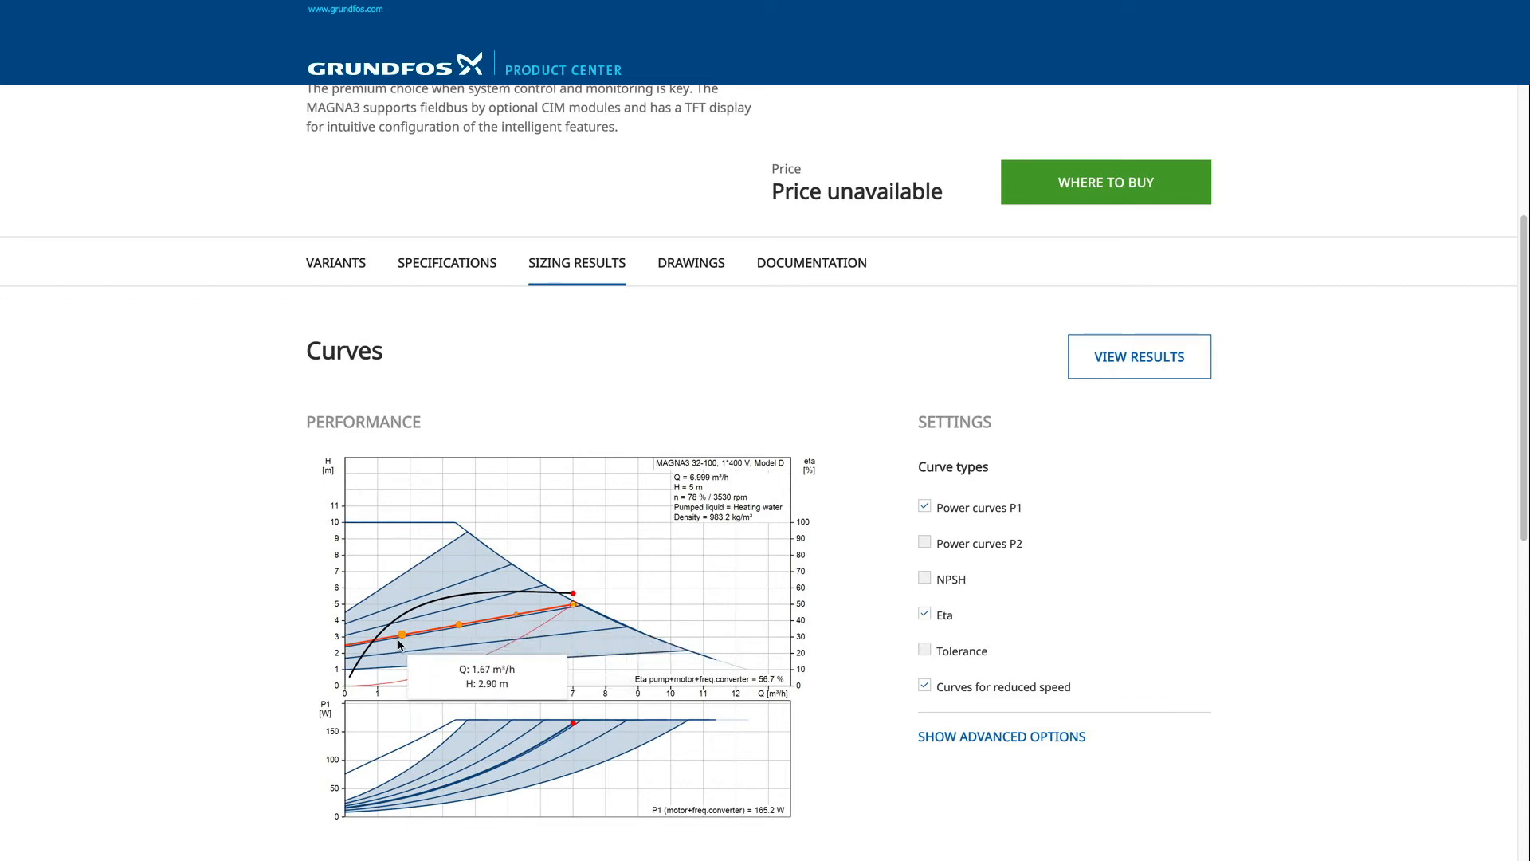
mouse_move(397, 642)
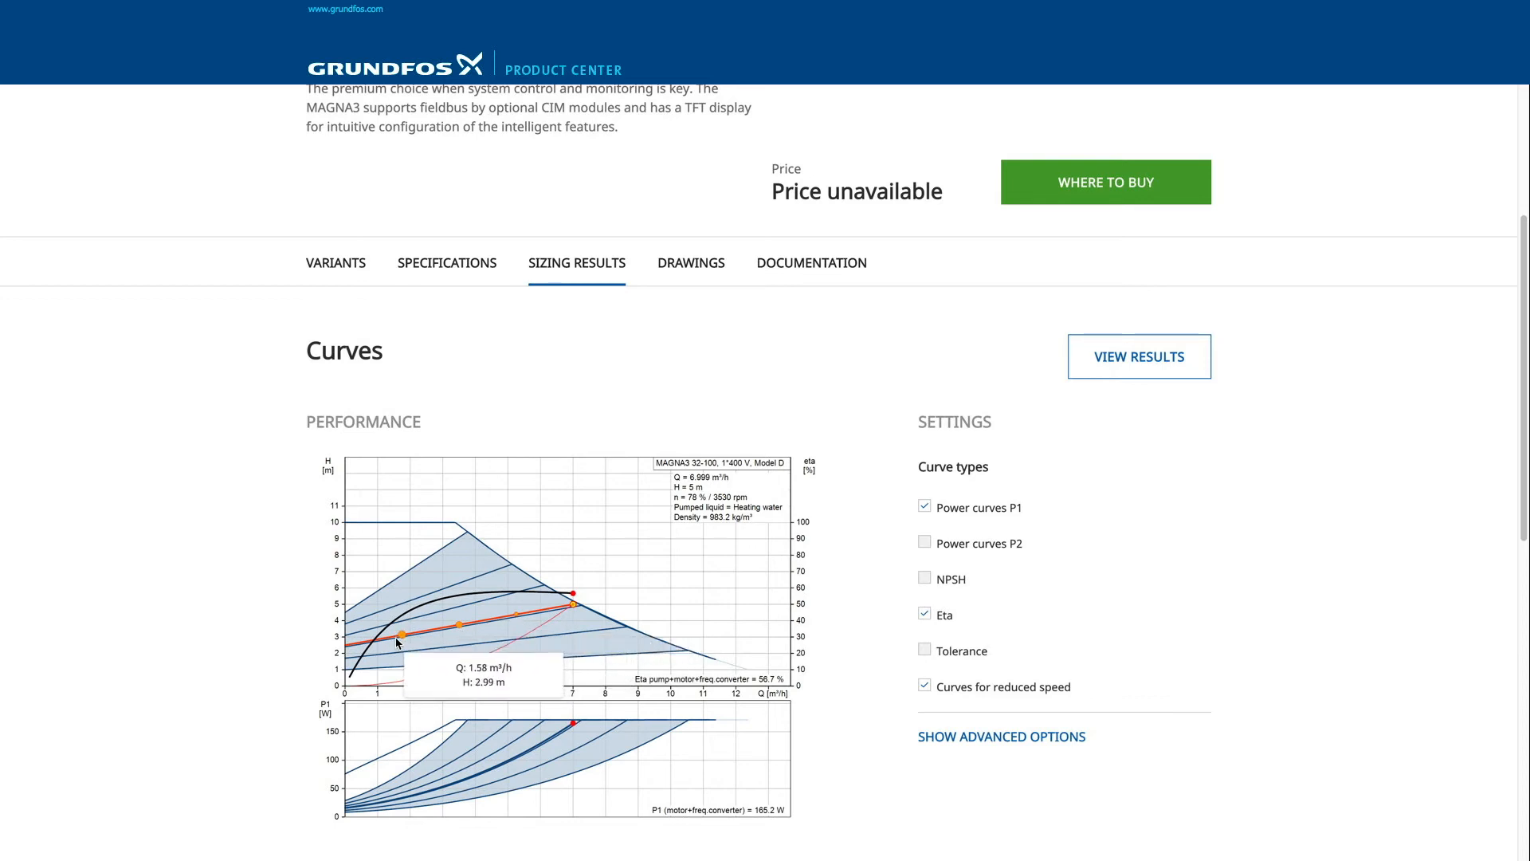
mouse_move(405, 653)
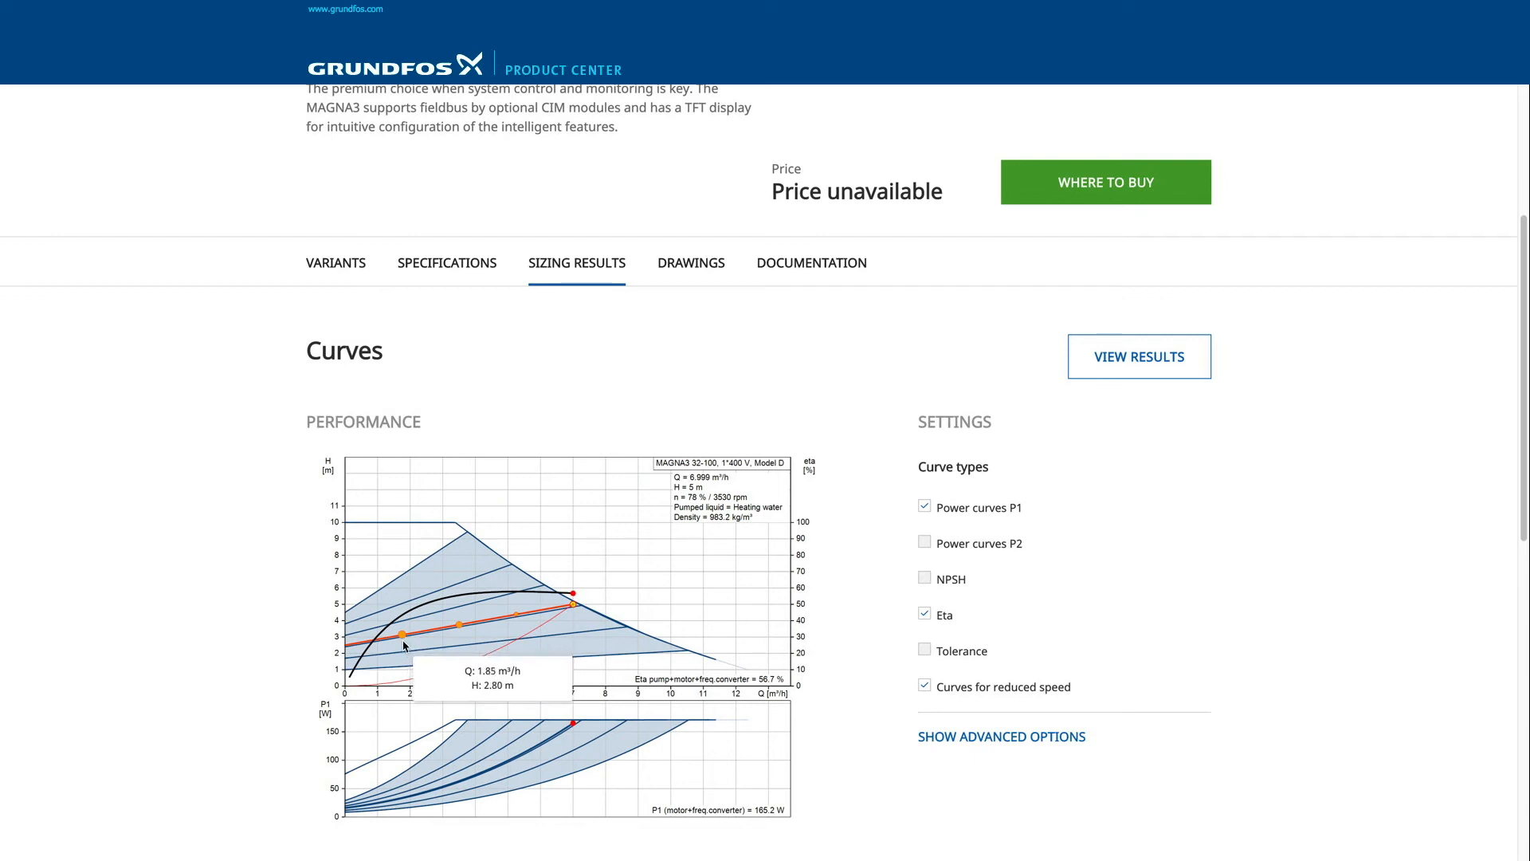
mouse_move(414, 692)
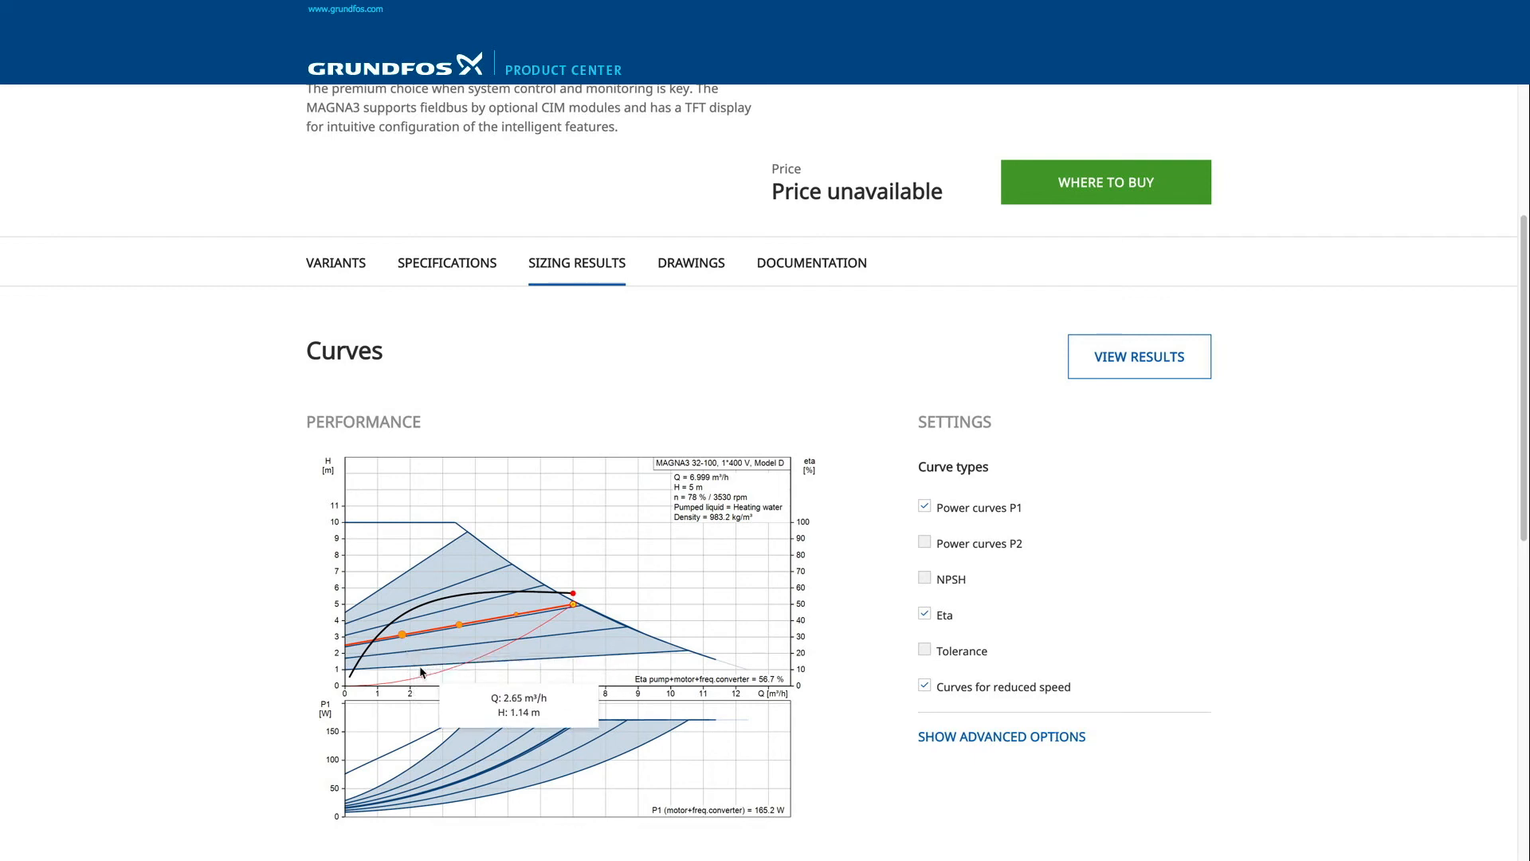
scroll("down", 3)
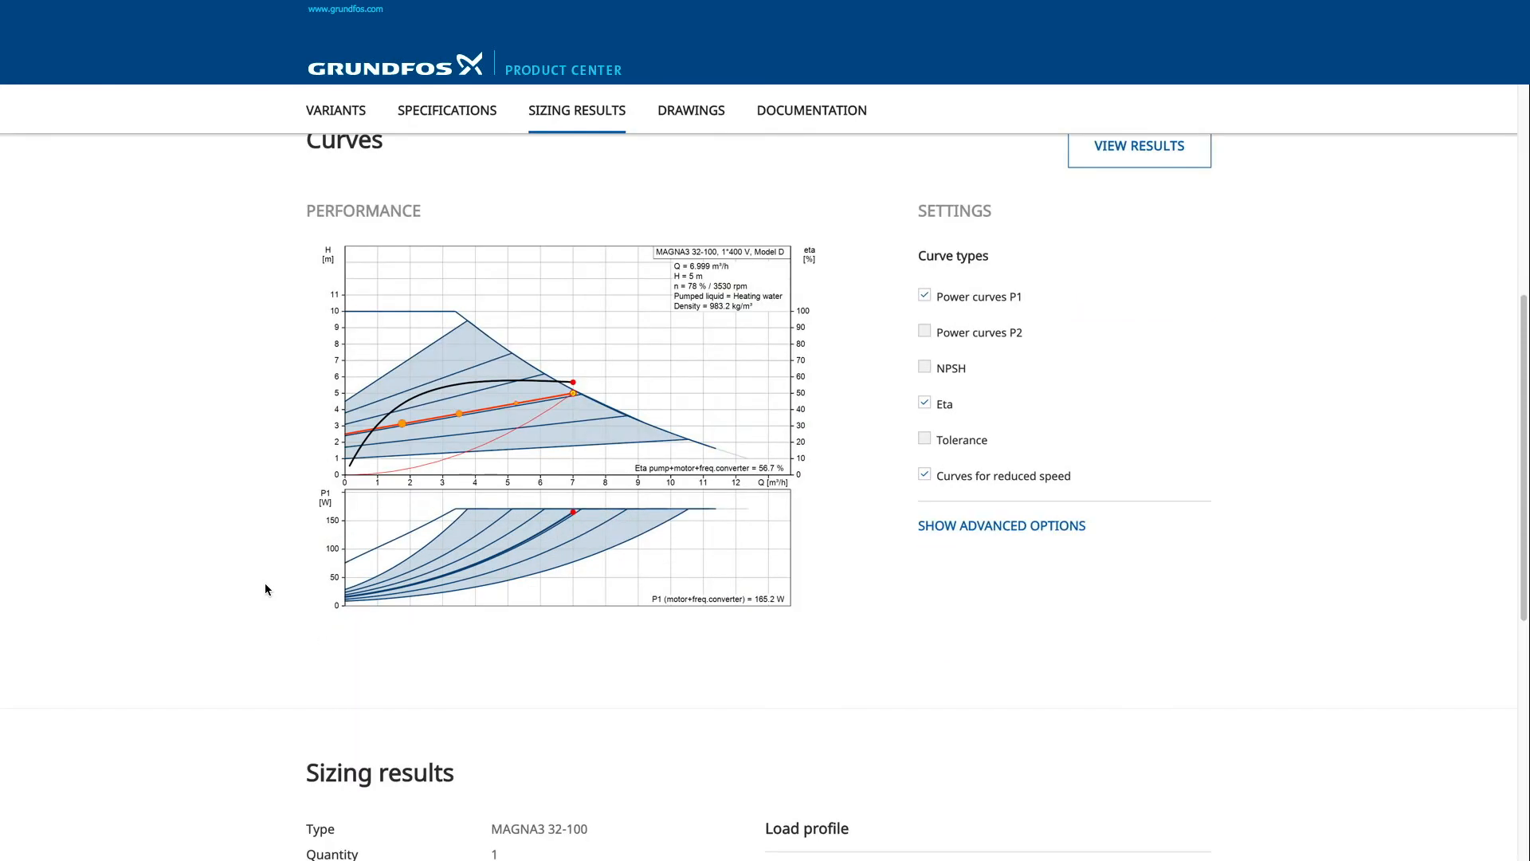
scroll("down", 3)
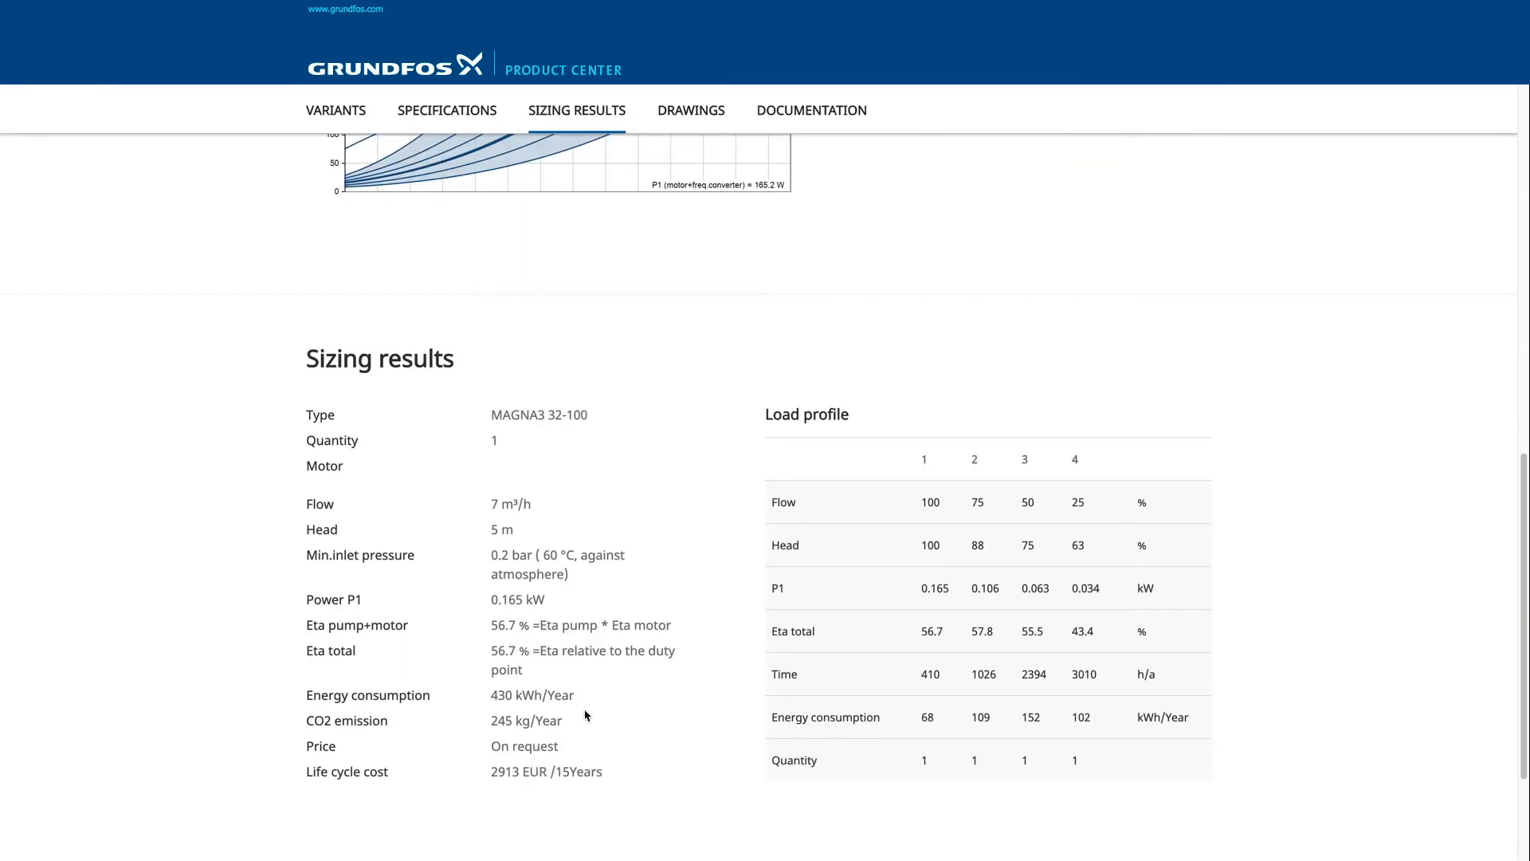
mouse_move(622, 735)
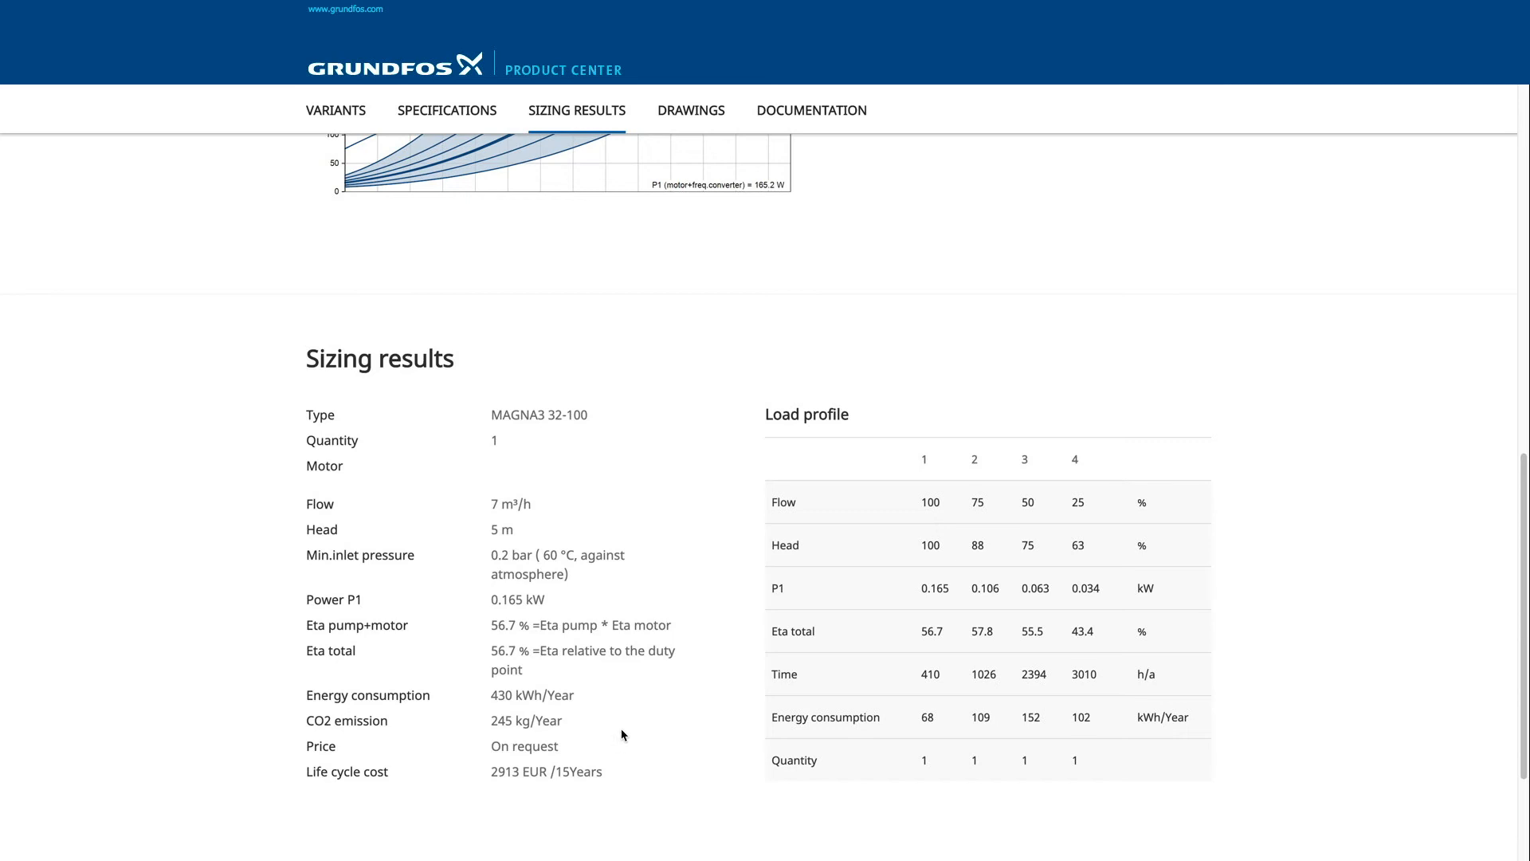
mouse_move(263, 597)
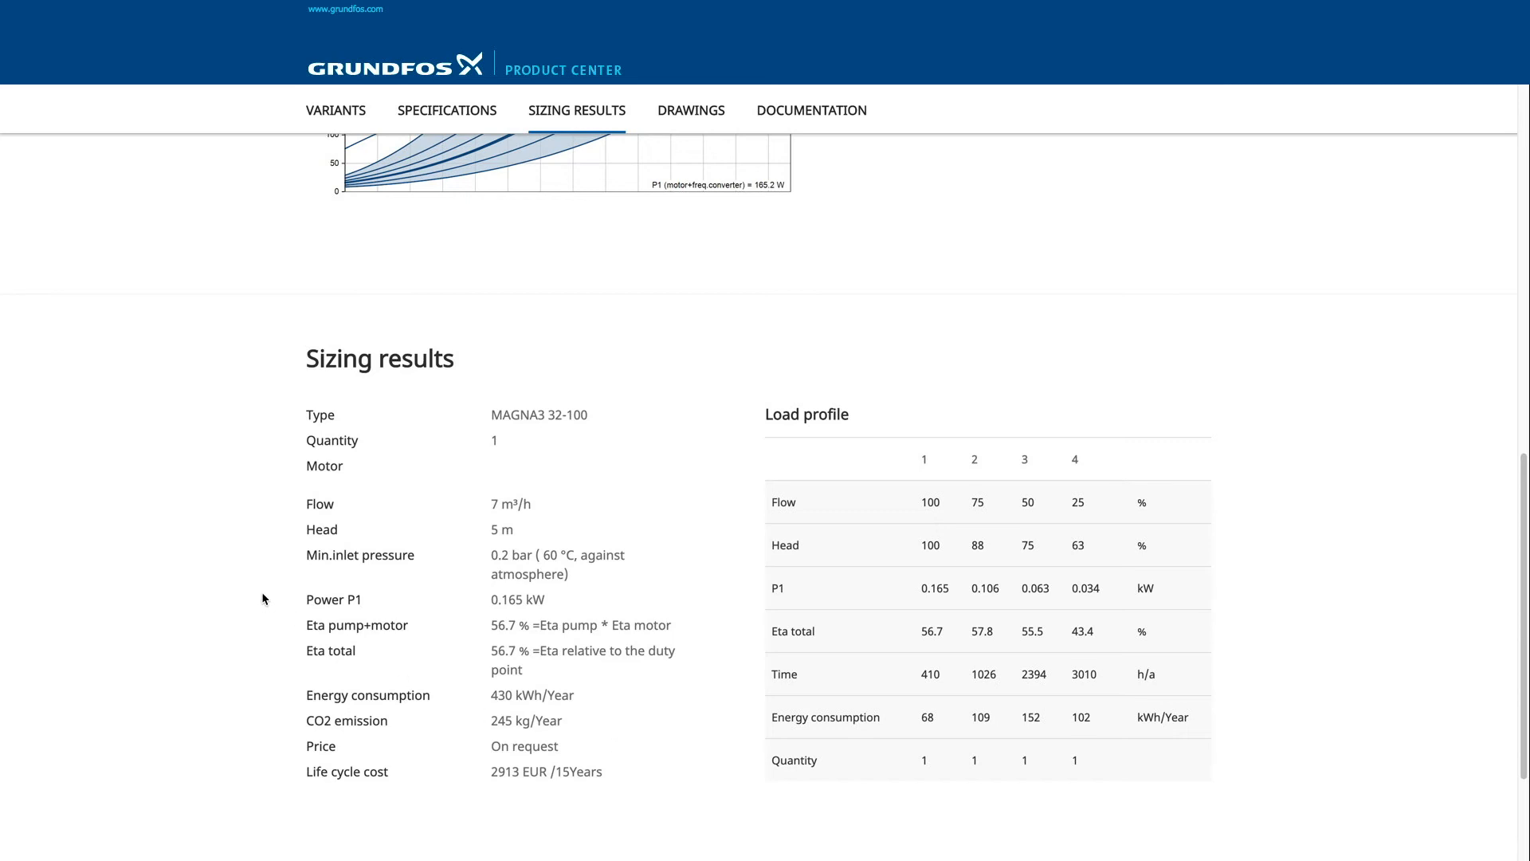